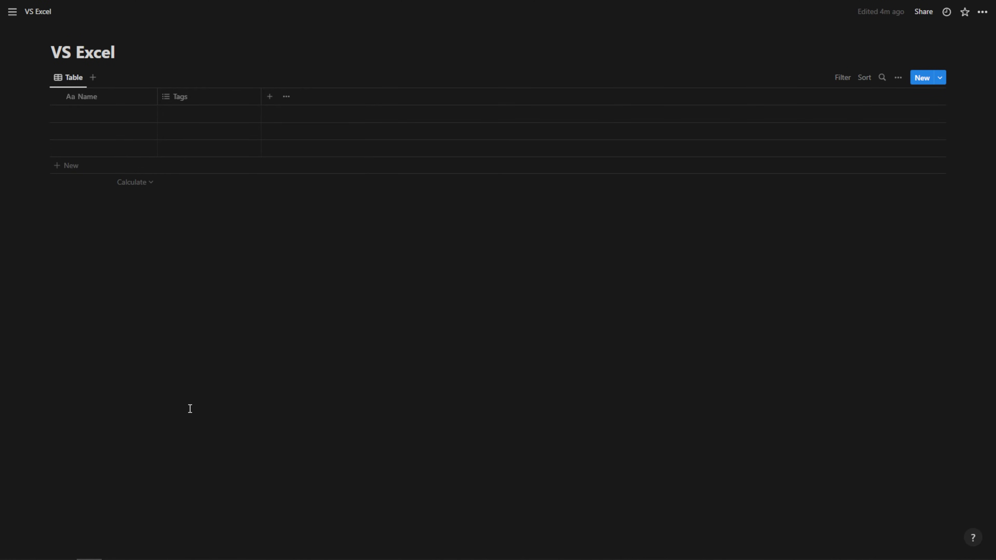
- Name the first row of the VS Excel table 'Page'
left_click(269, 97)
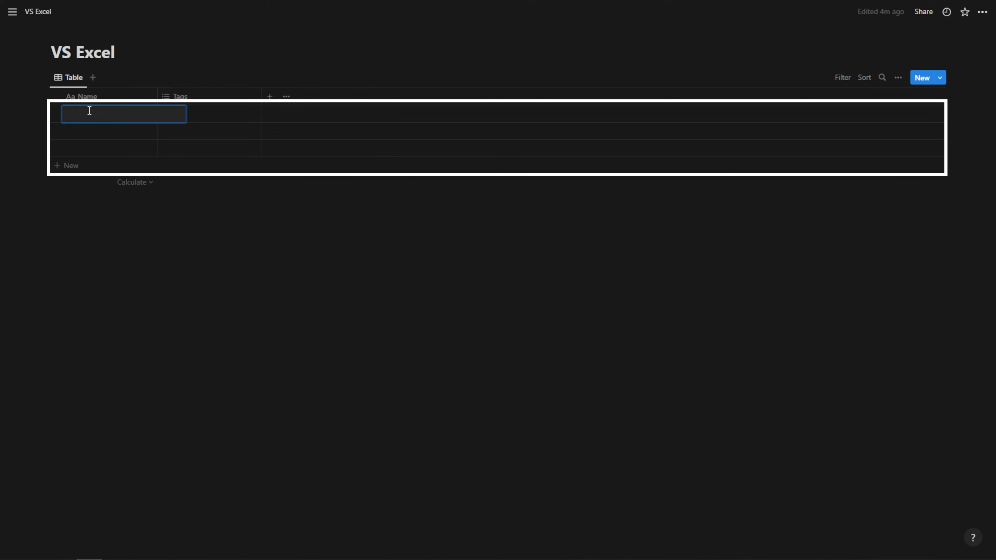
type("Page")
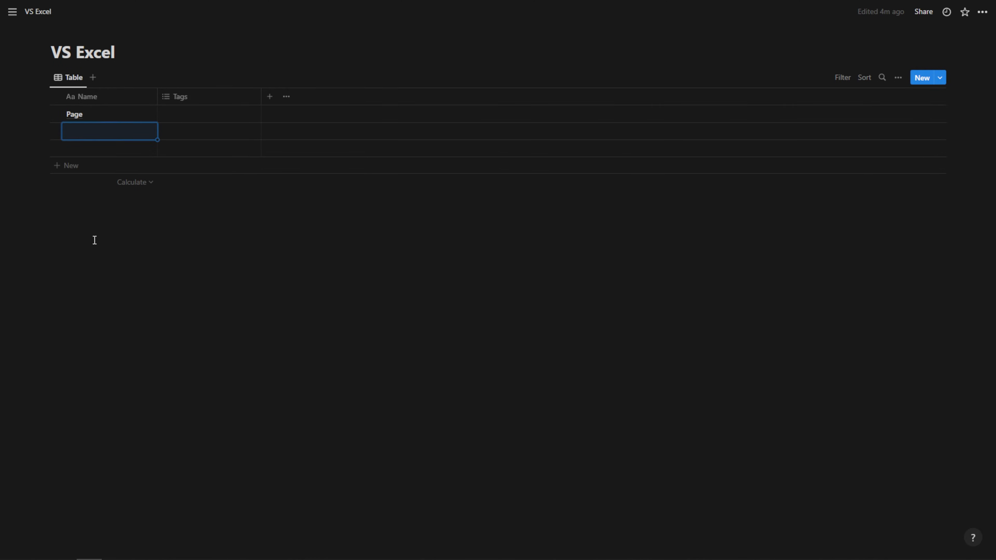
mouse_move(139, 114)
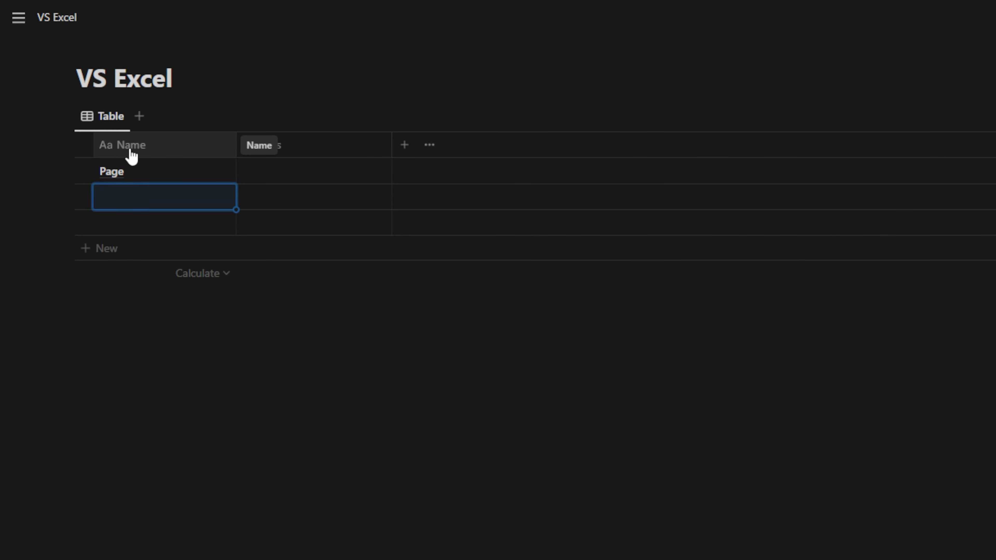
left_click(122, 144)
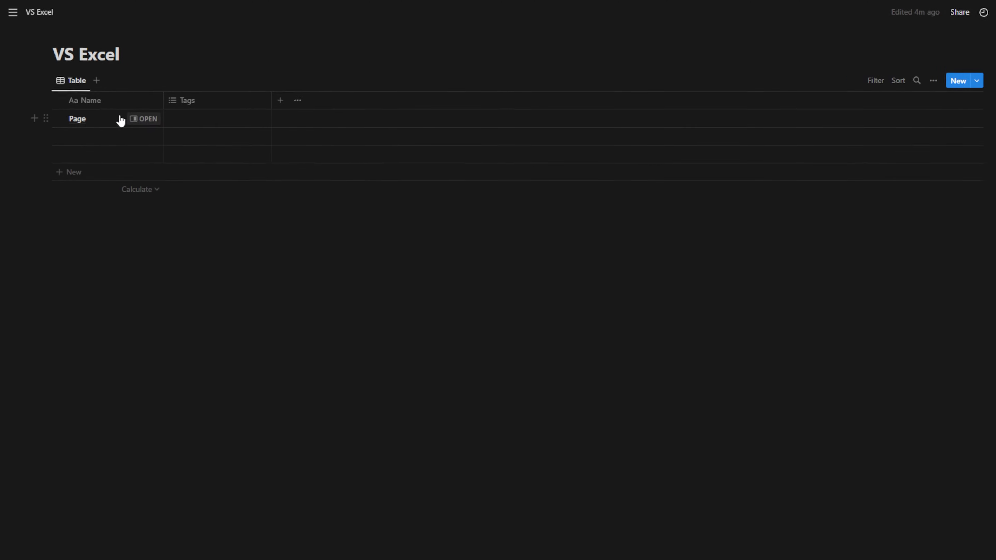
- View the Page row as its own page and begin filling its Tags property
left_click(144, 119)
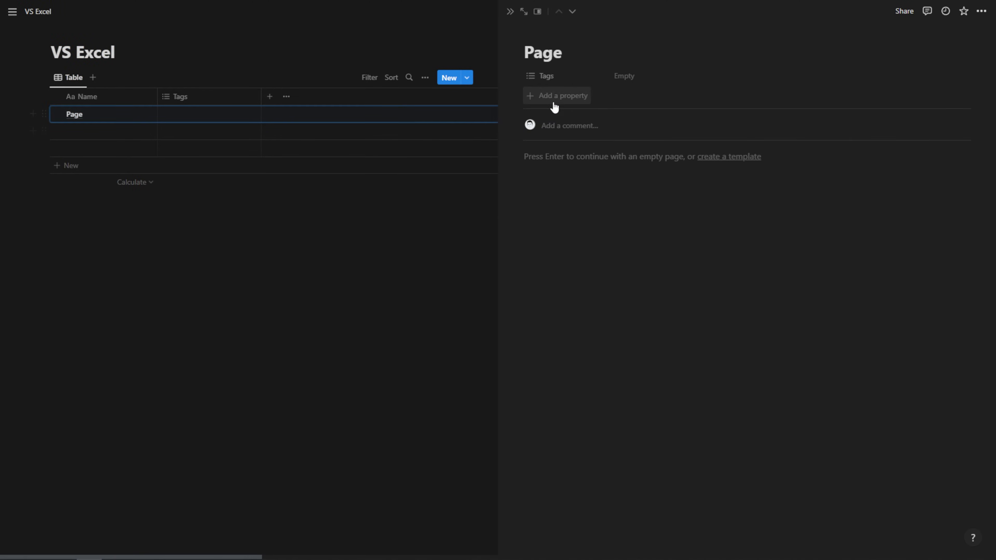
left_click(623, 76)
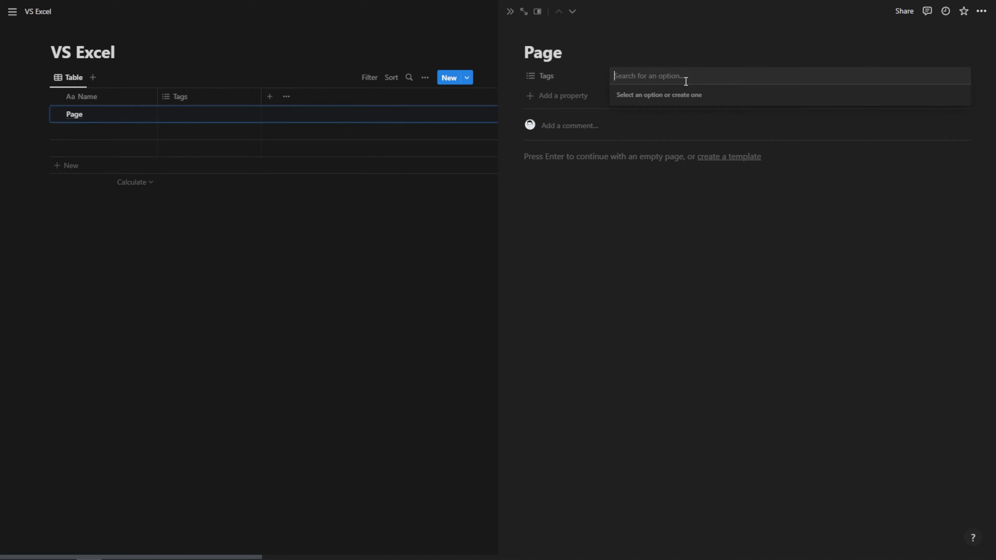
mouse_move(551, 77)
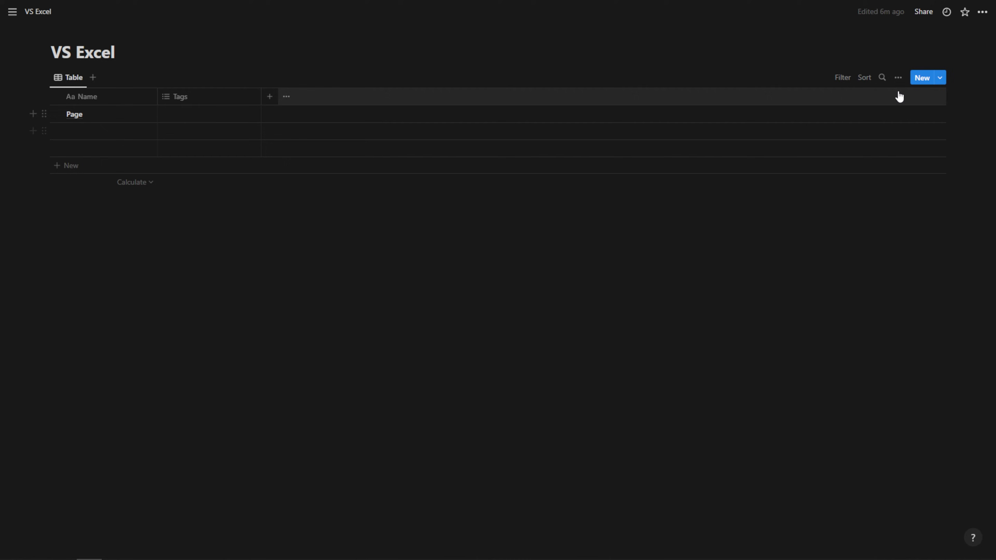
- Switch the VS Excel database layout to Gallery so entries show as cards
left_click(892, 77)
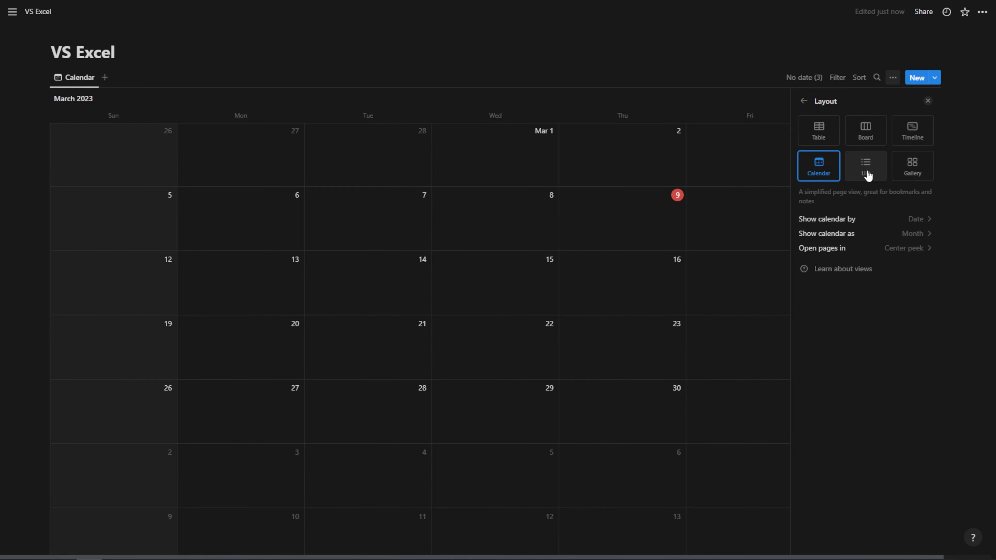
left_click(911, 166)
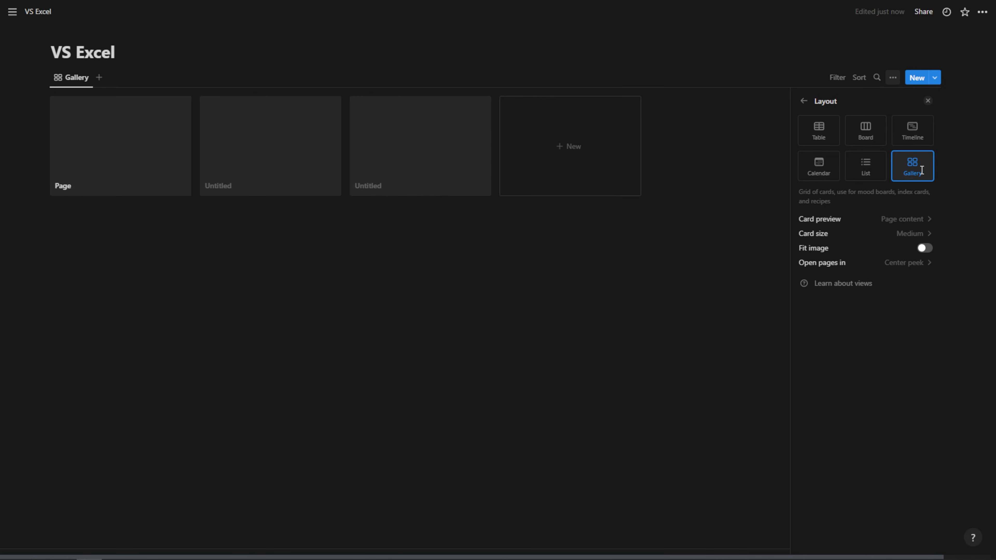
mouse_move(927, 102)
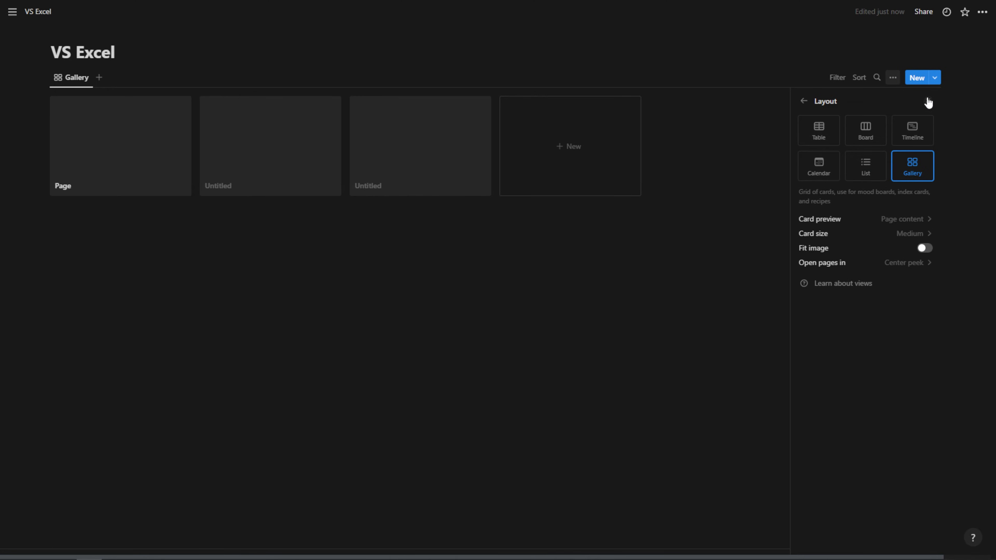
left_click(821, 94)
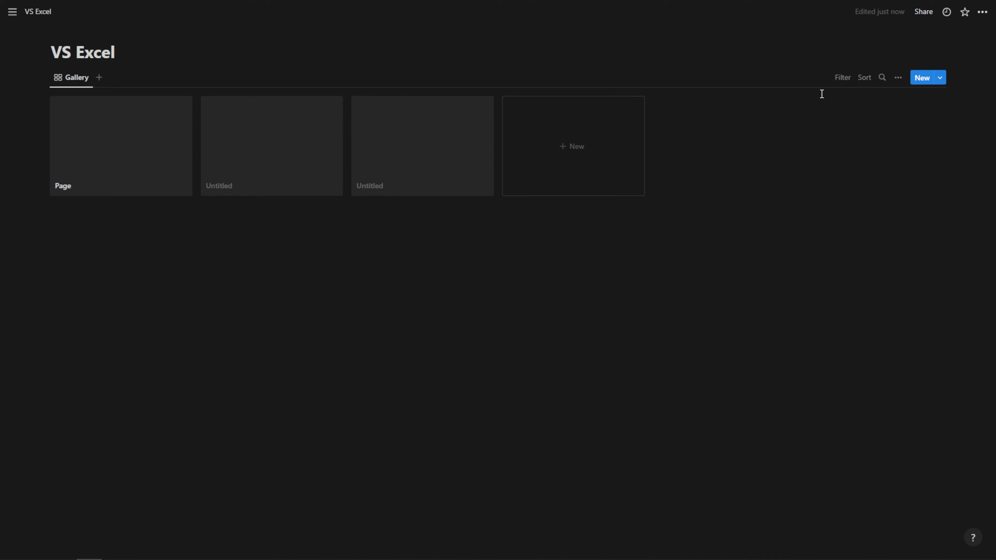
mouse_move(647, 110)
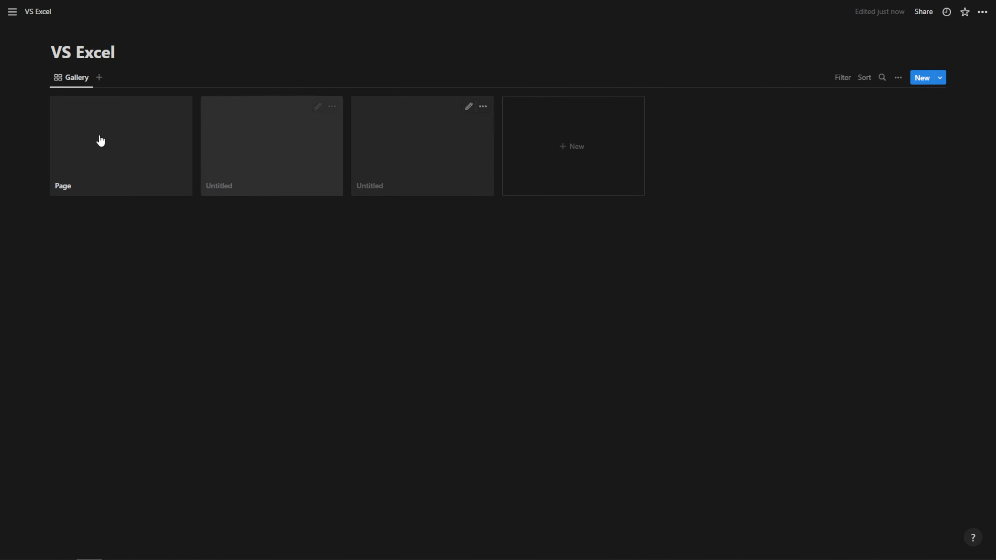
mouse_move(289, 164)
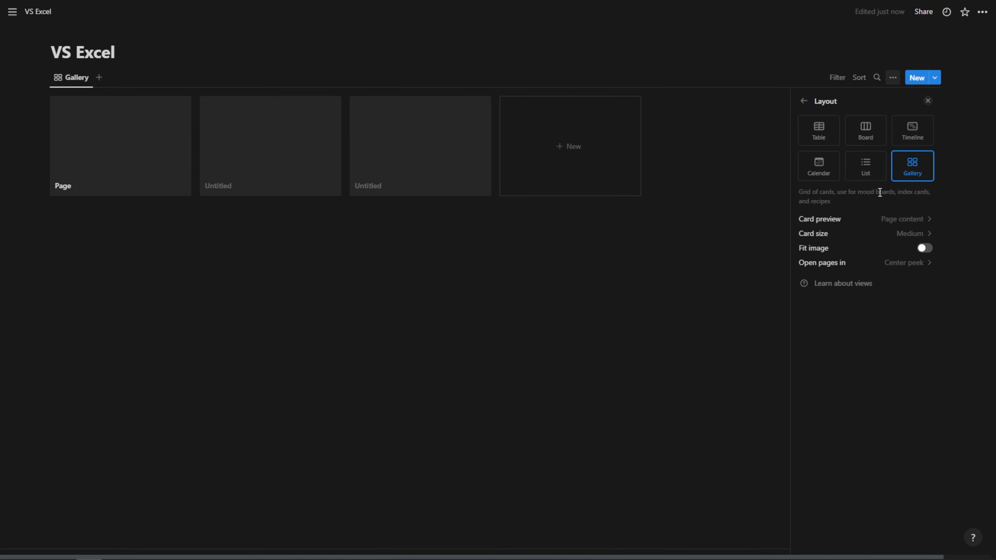
mouse_move(810, 108)
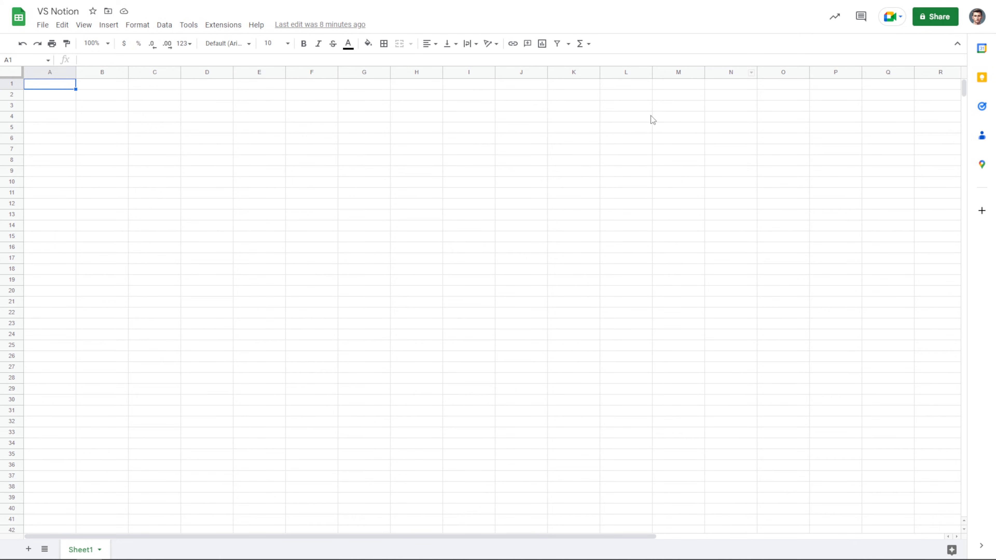
mouse_move(647, 121)
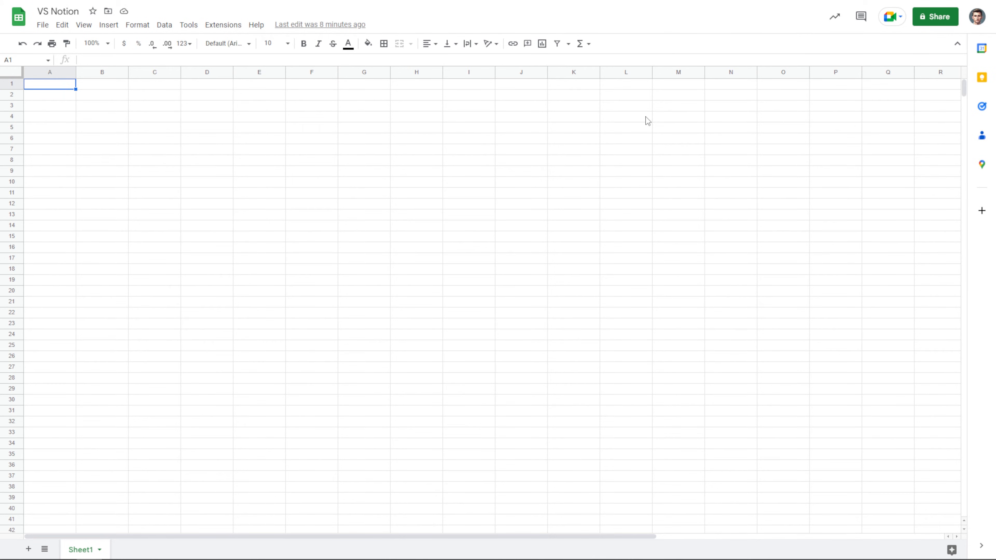
mouse_move(568, 134)
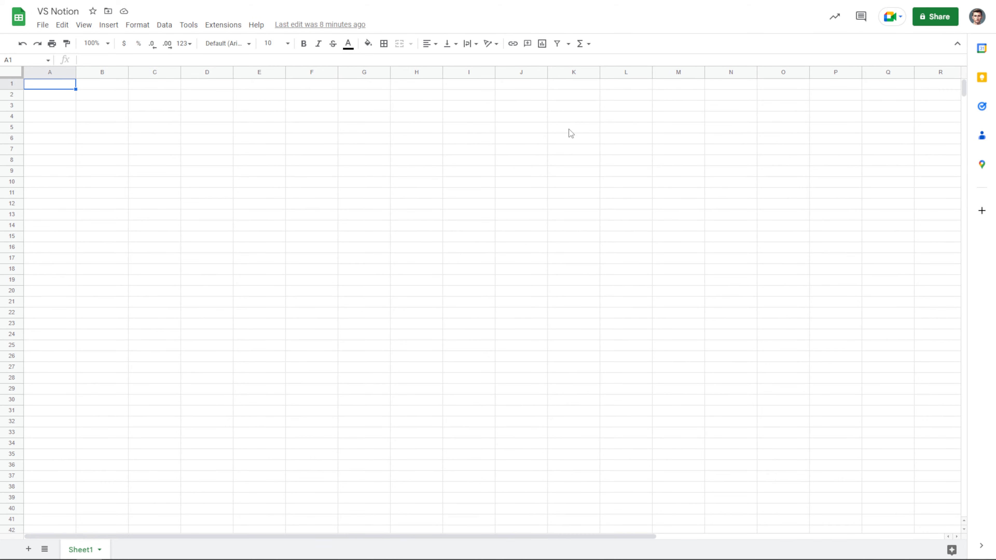
mouse_move(390, 129)
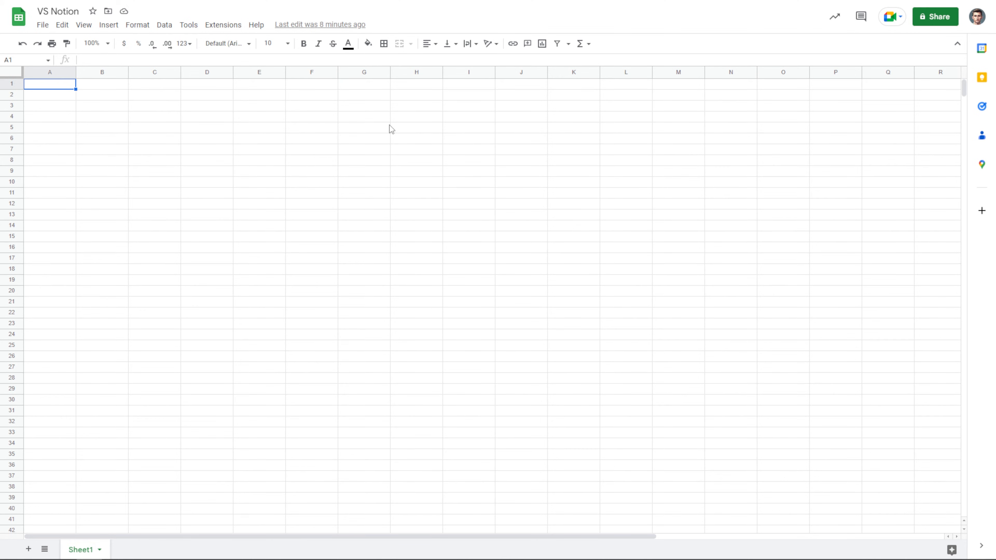
mouse_move(676, 119)
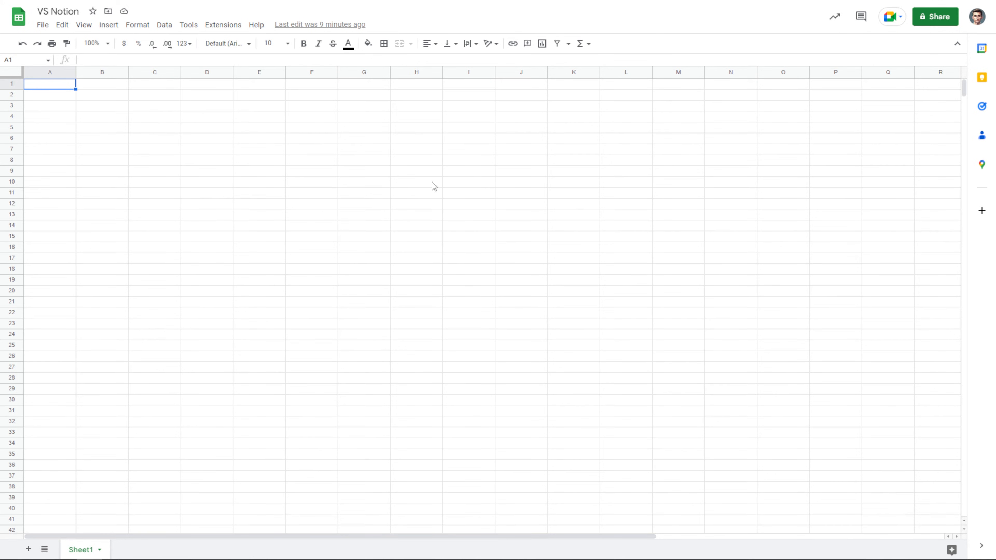
mouse_move(365, 180)
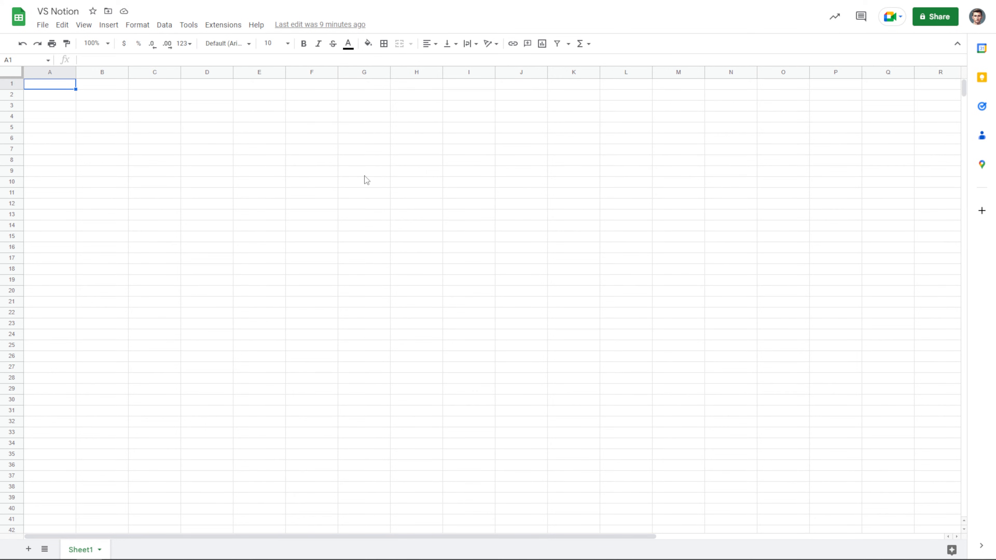
mouse_move(350, 182)
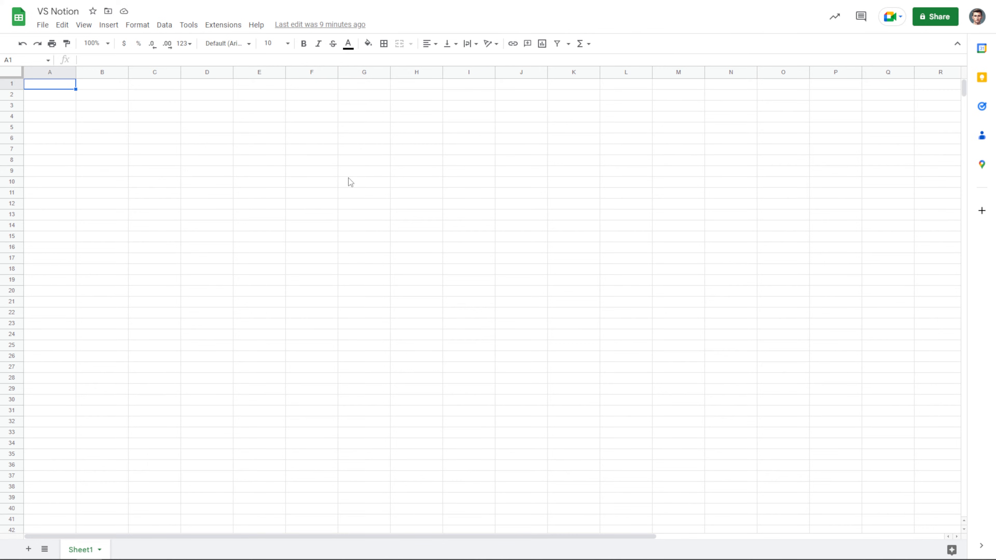
mouse_move(288, 101)
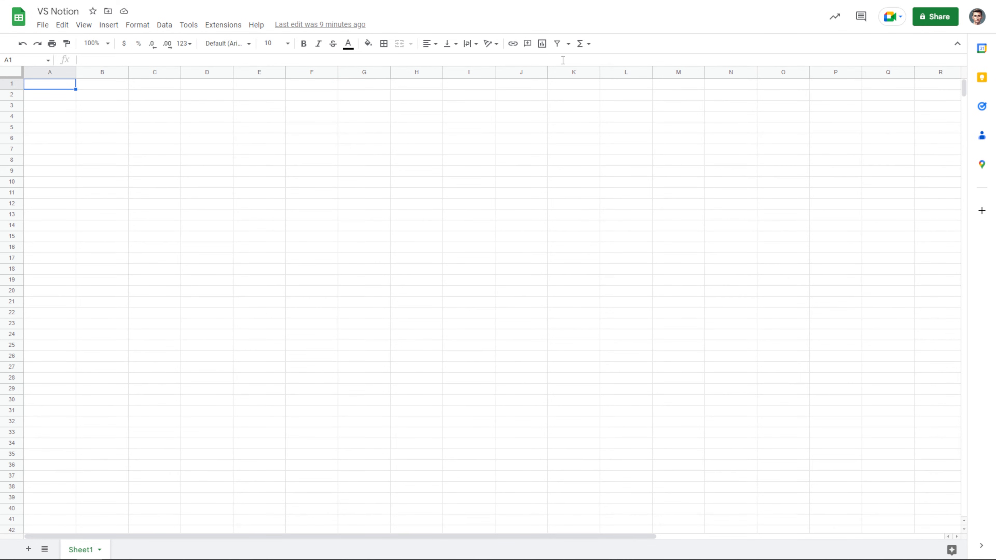
mouse_move(260, 136)
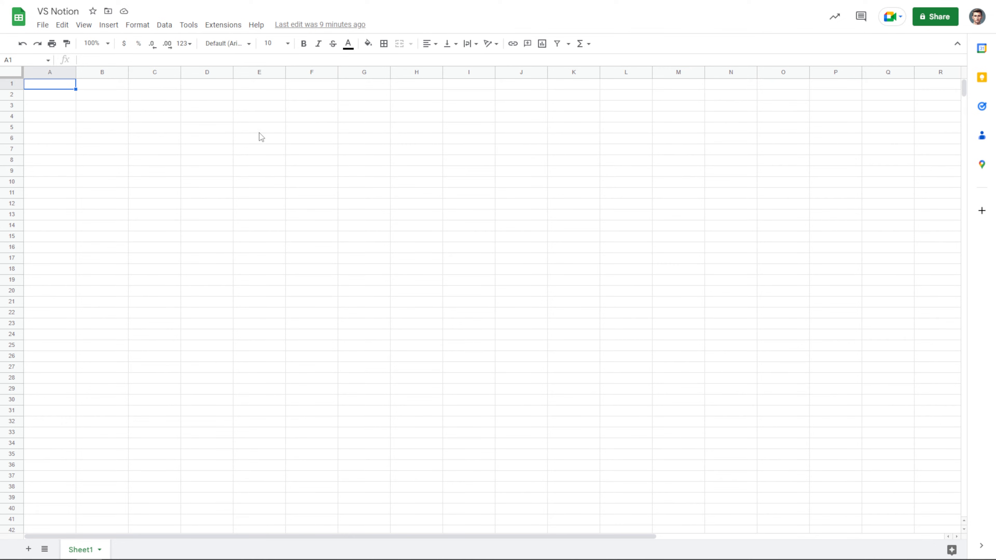
mouse_move(131, 119)
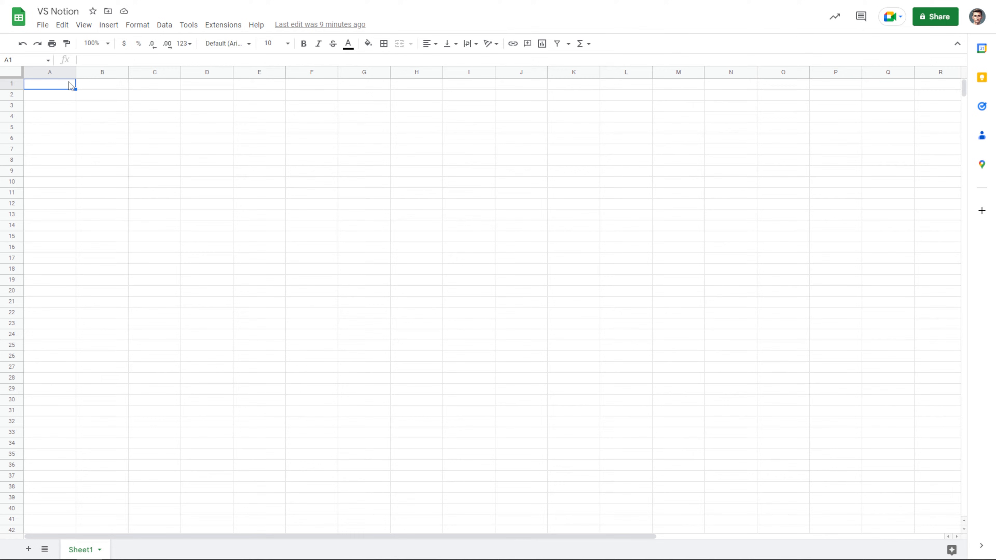
- Enter the headers Name, Tags and Formula in cells A1, B1 and C1
left_click_drag(49, 83, 101, 312)
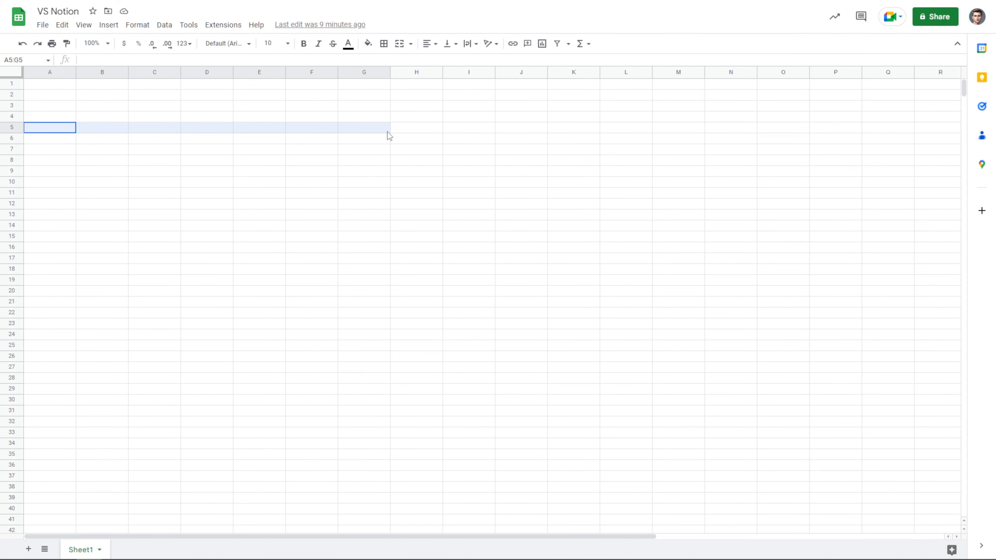
left_click(416, 127)
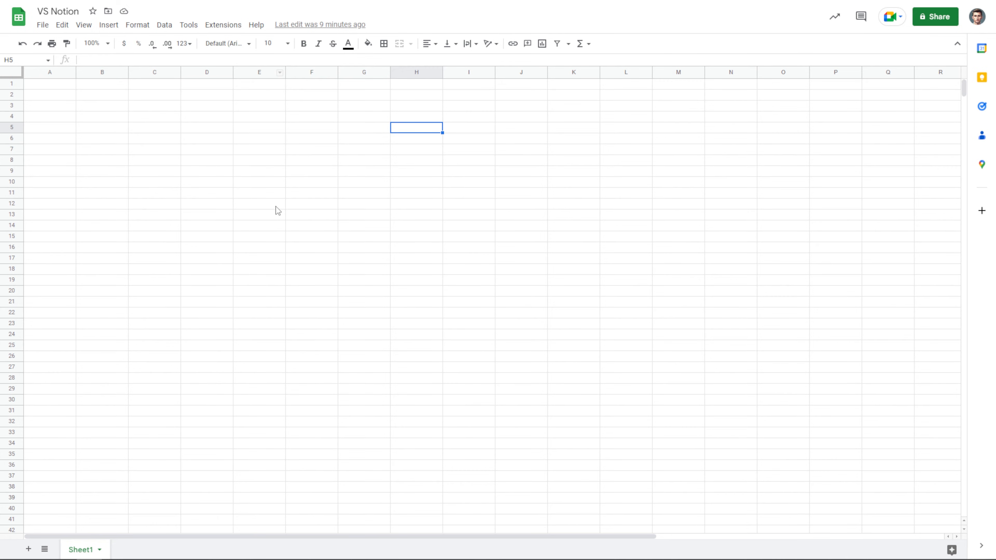
mouse_move(392, 252)
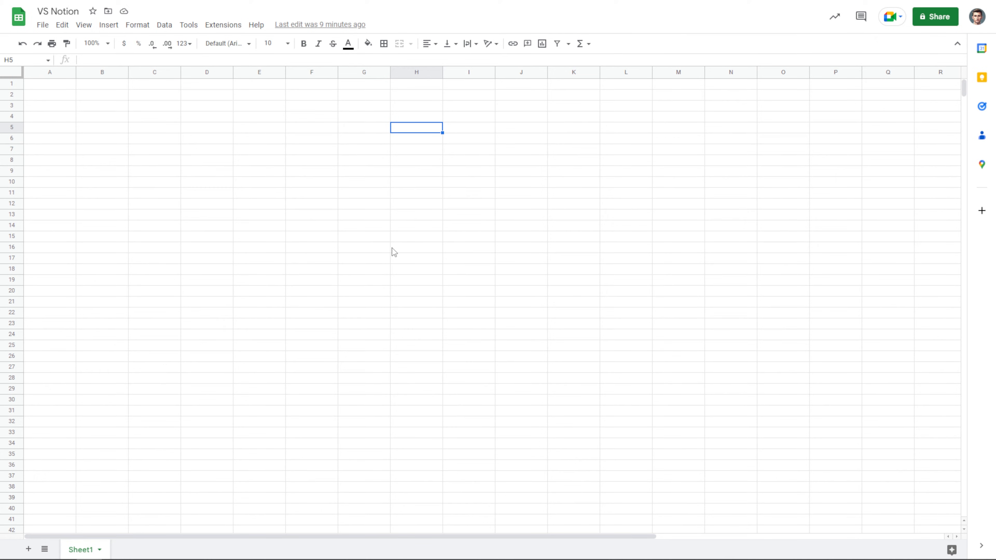
mouse_move(491, 106)
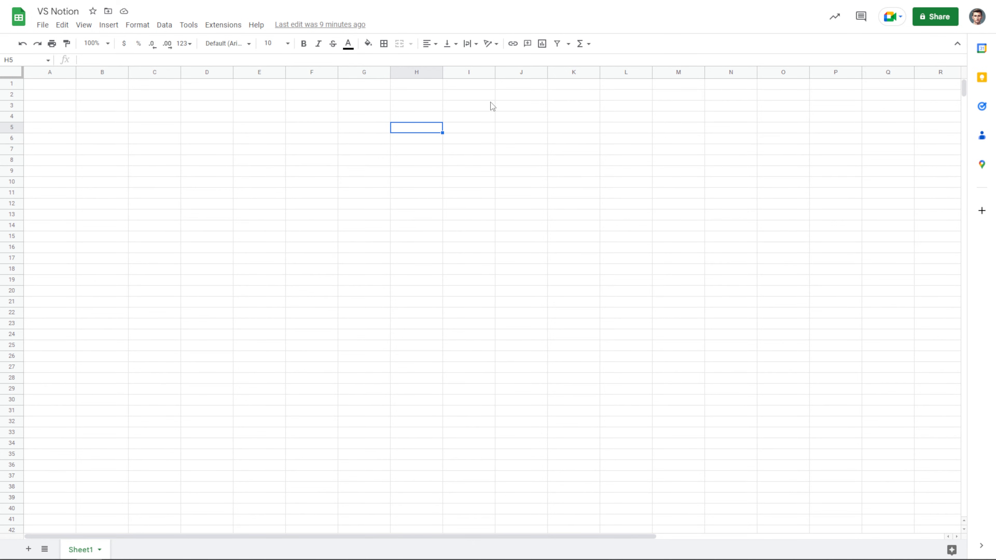
left_click(364, 116)
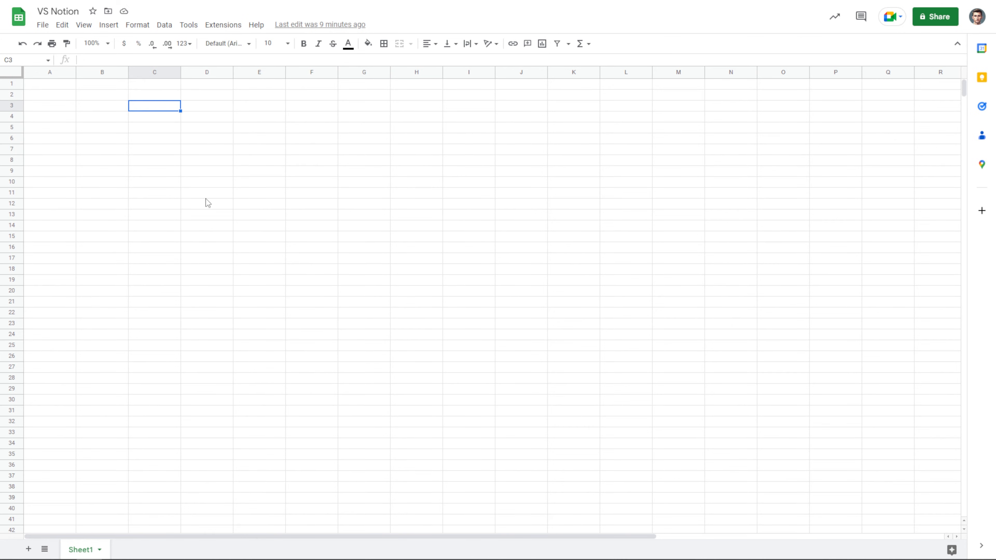
mouse_move(64, 117)
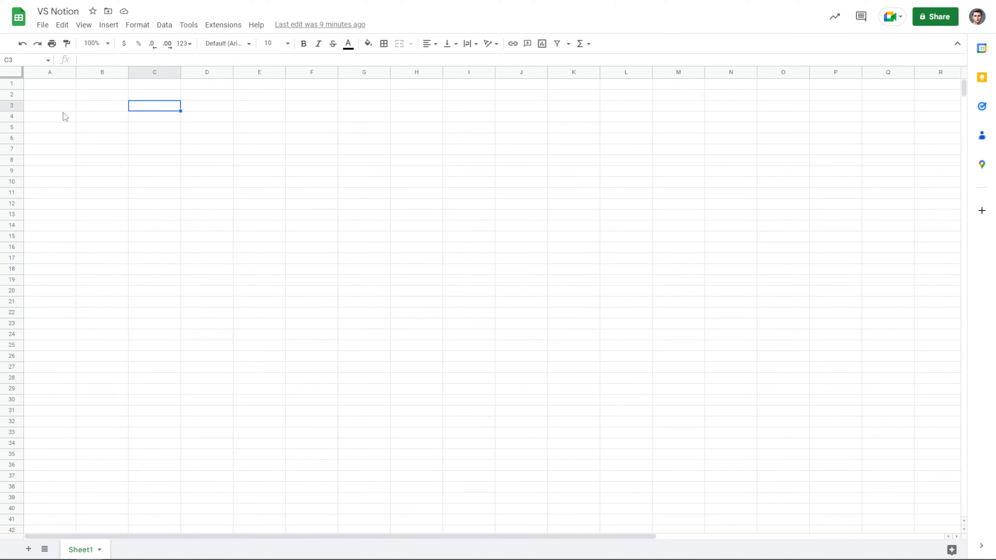
left_click(50, 83)
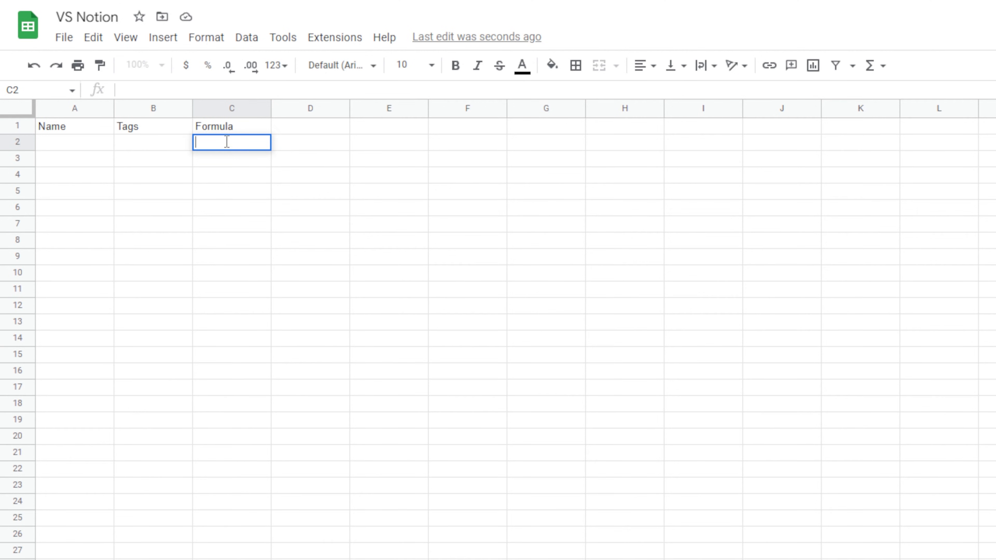
mouse_move(405, 173)
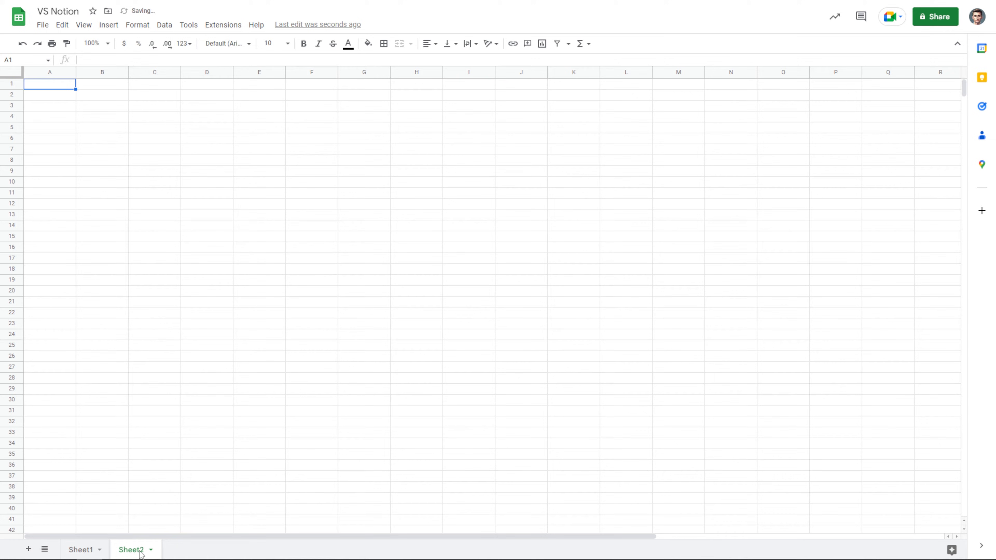
- Return to Sheet1 after adding Sheet2 and select the empty A2:C2 data row
left_click(81, 550)
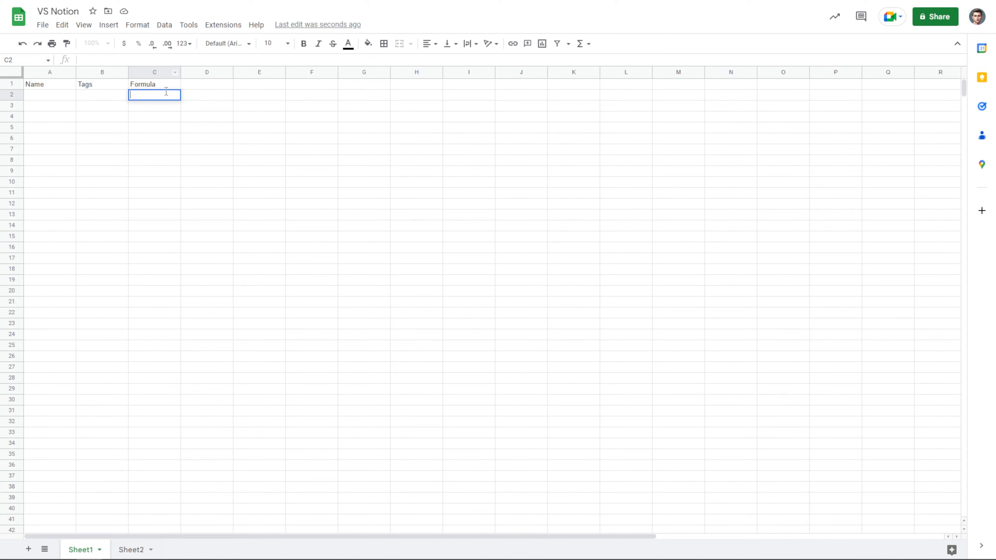
left_click(102, 94)
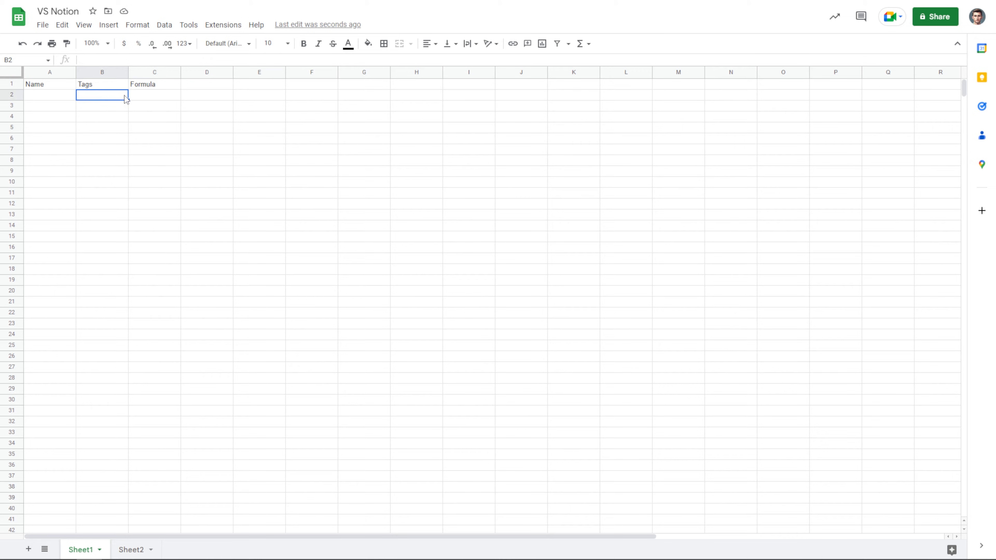
left_click(49, 93)
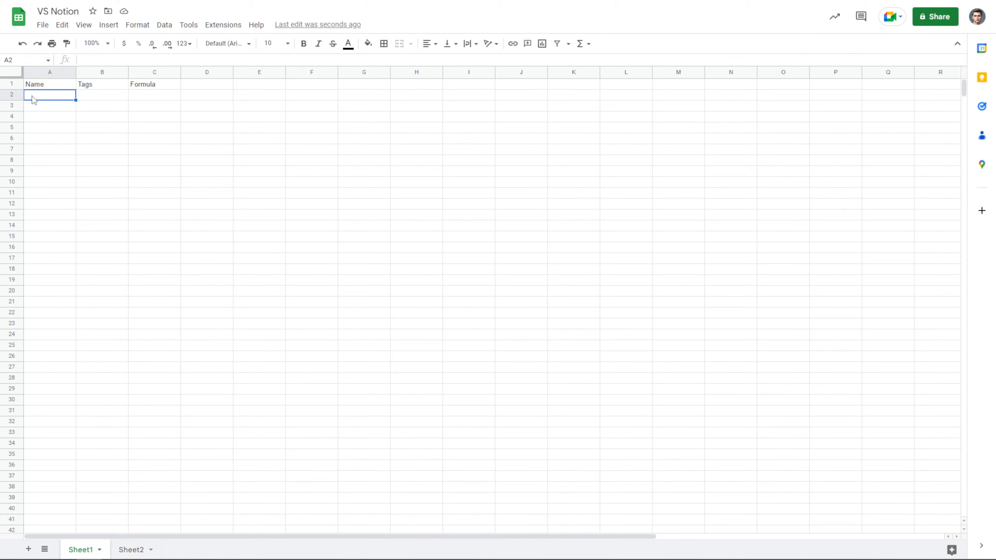
left_click_drag(50, 94, 153, 94)
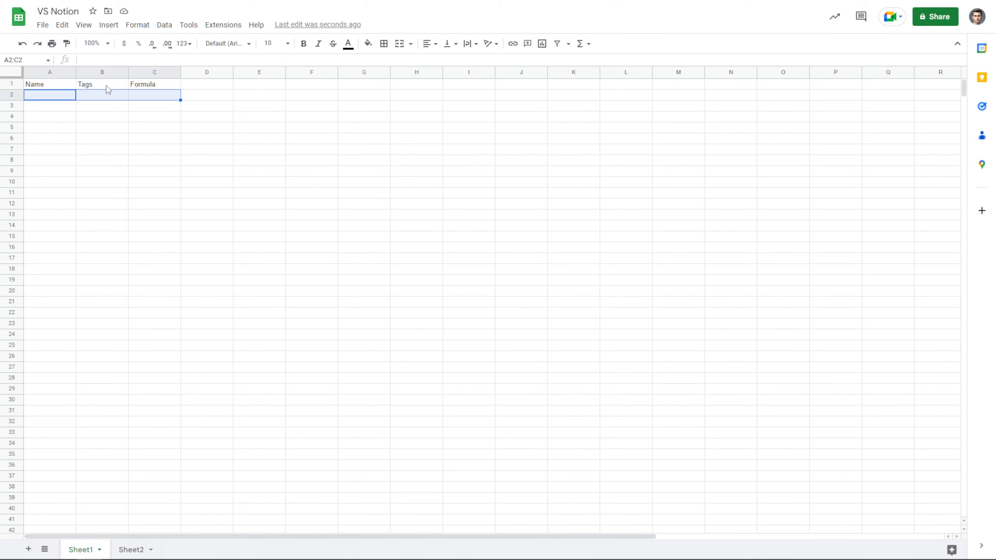
mouse_move(166, 99)
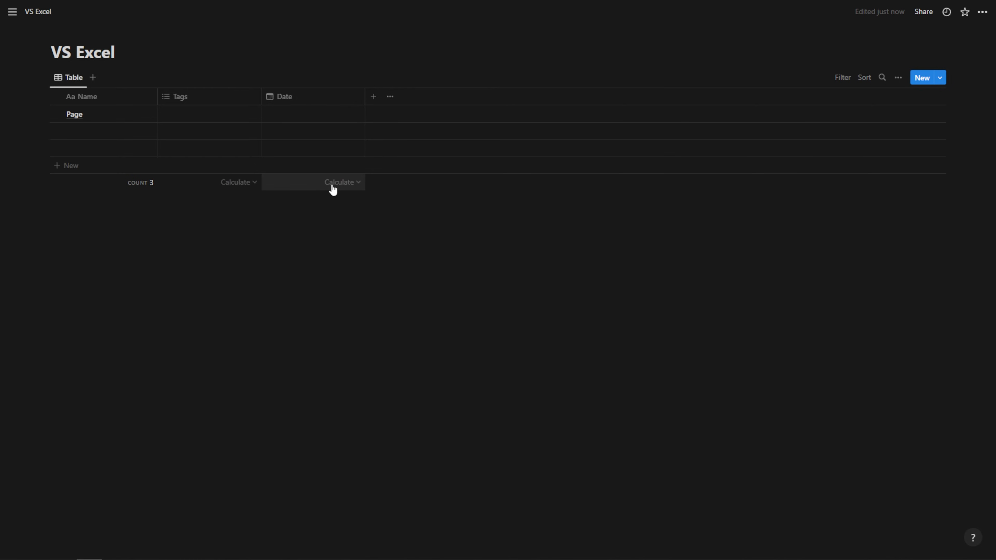
mouse_move(335, 189)
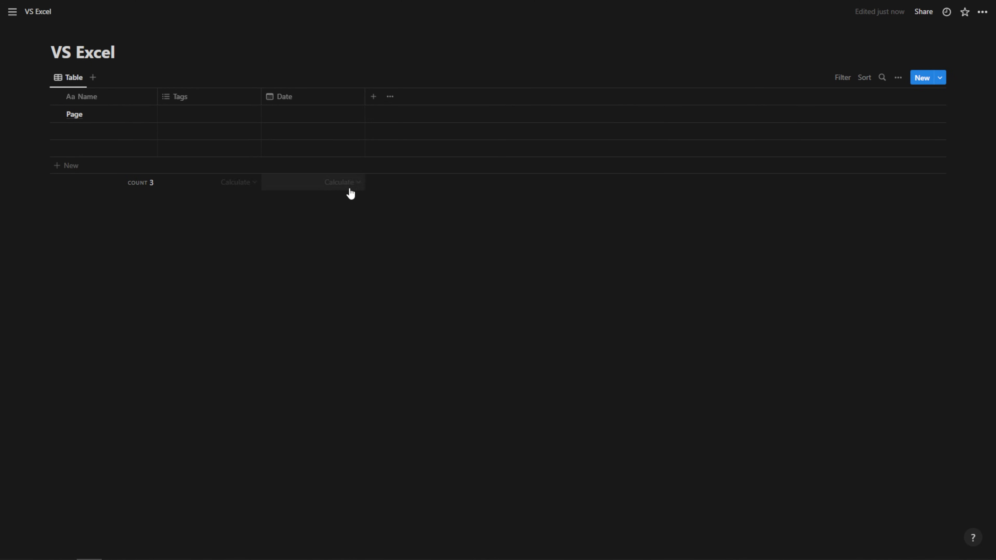
- Show the calculation options for the Date column of the VS Excel table
left_click(341, 182)
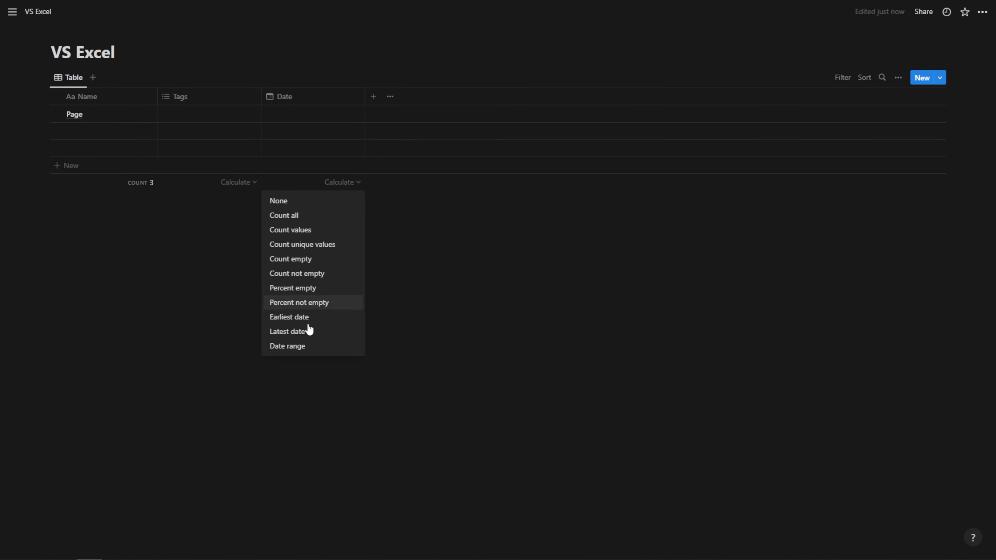
mouse_move(435, 304)
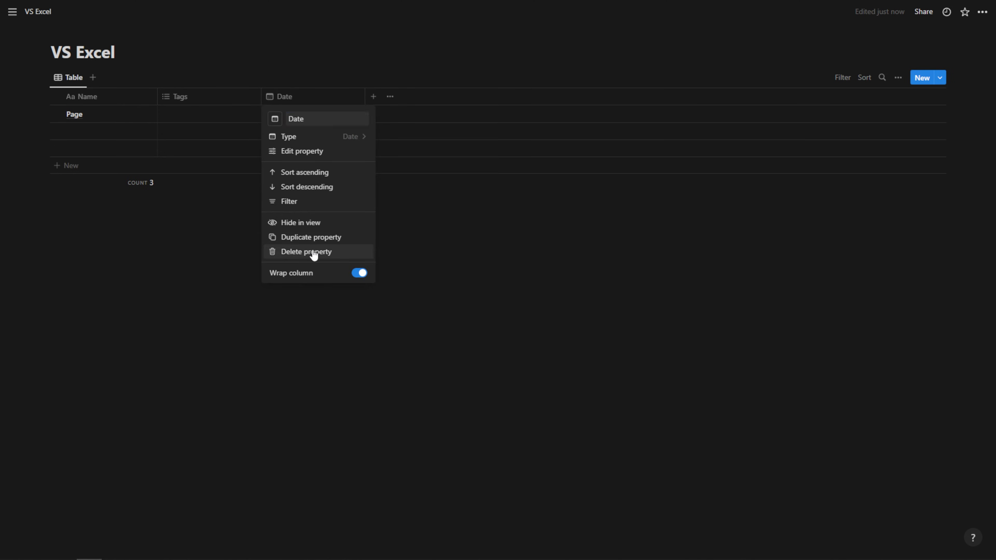
- Delete the Date column, add a Formula property, and begin adding another property
left_click(306, 251)
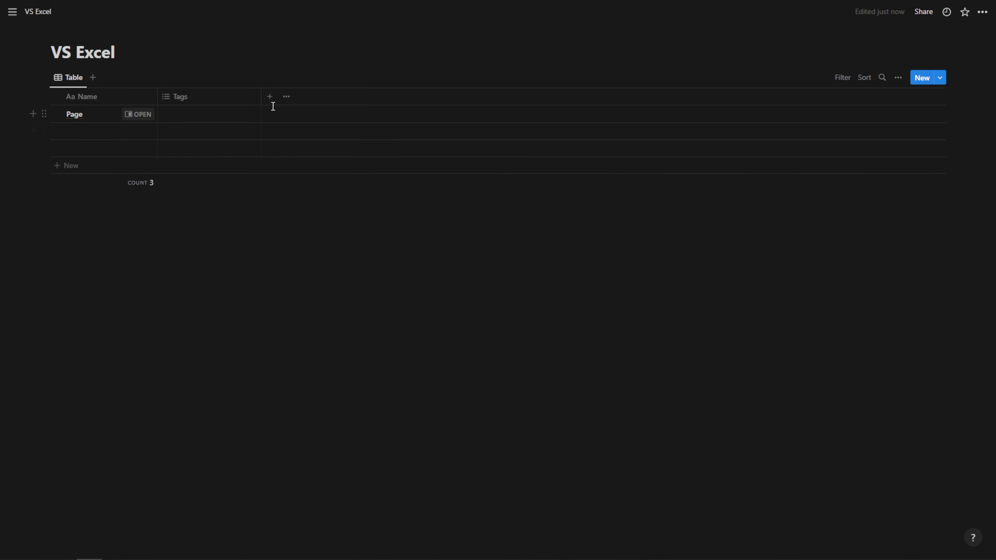
left_click(270, 96)
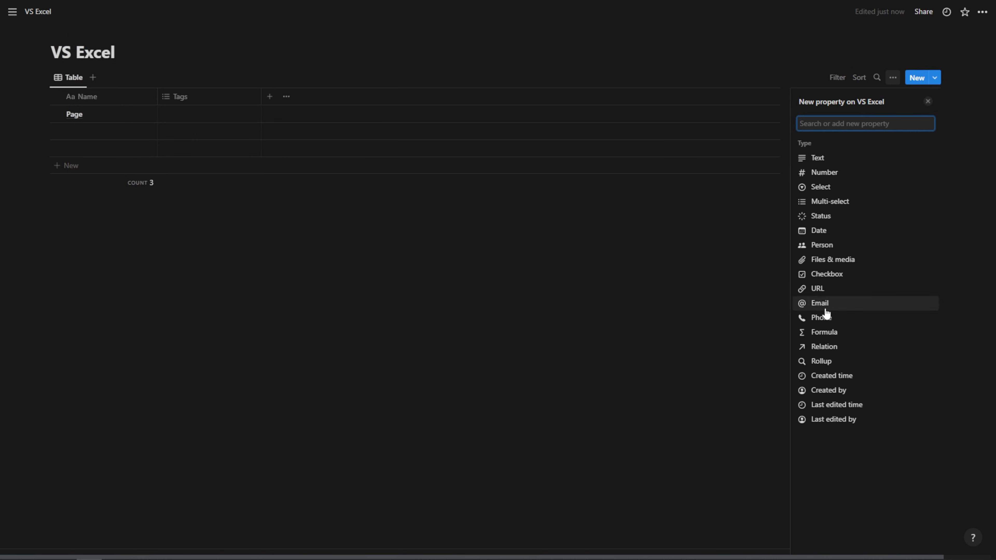
left_click(824, 331)
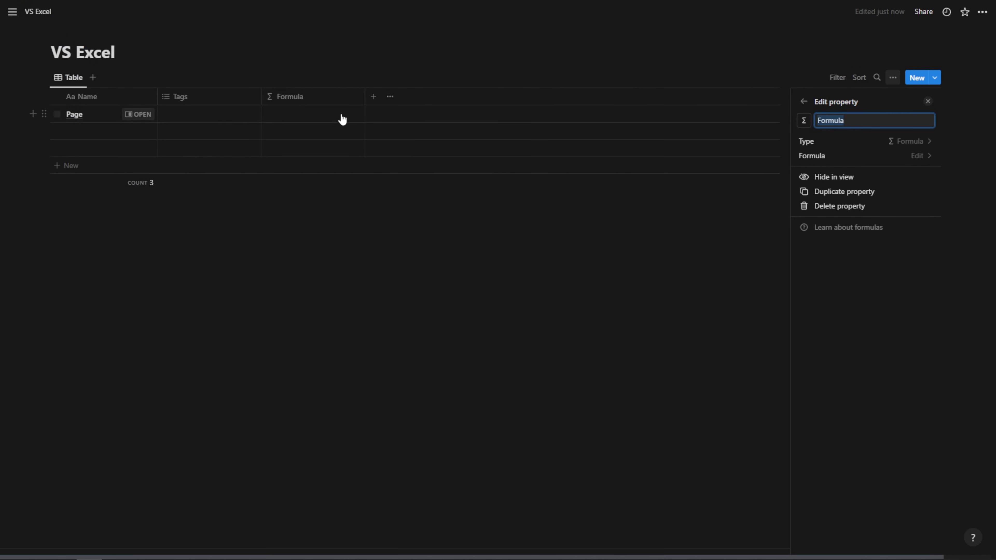
left_click(917, 156)
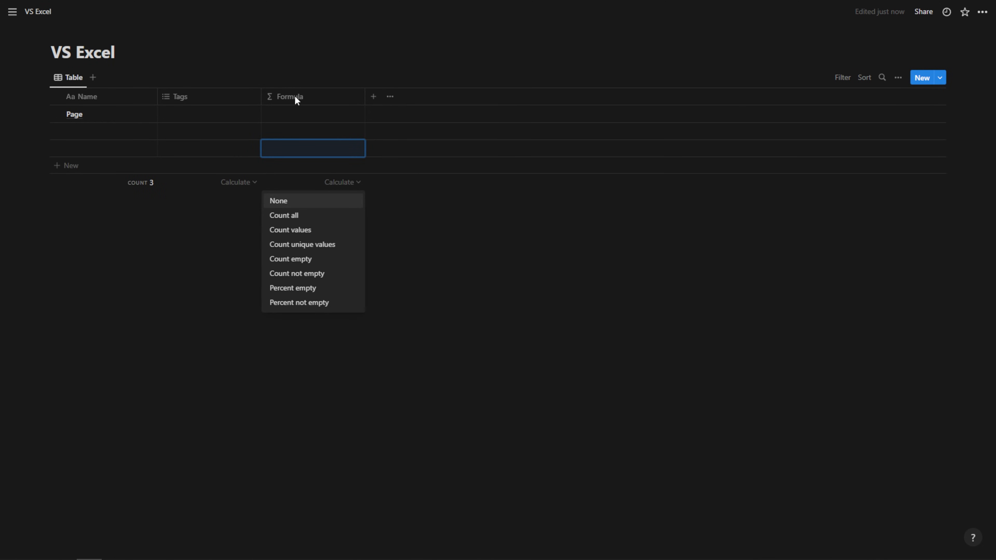
left_click(238, 182)
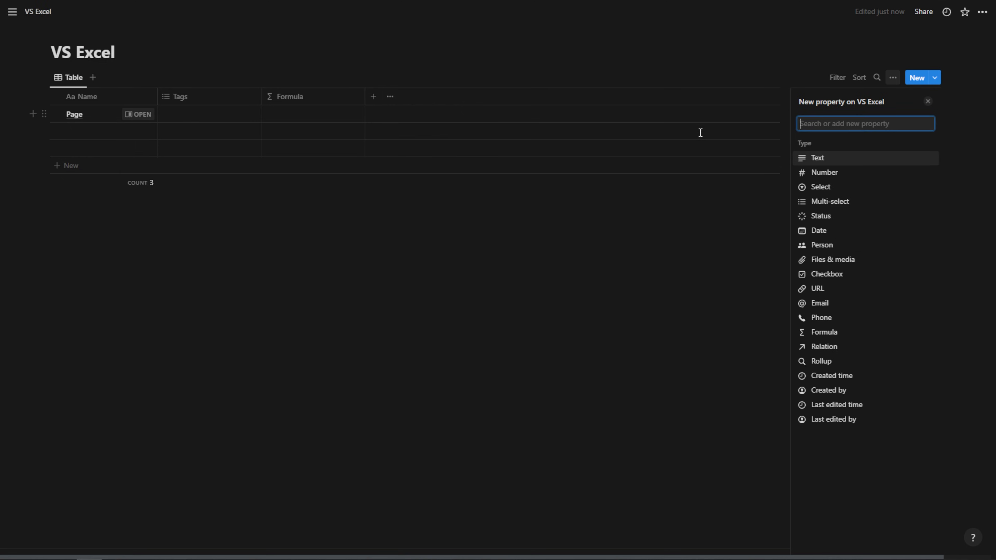
- Add two Number properties and enter 4, 5 and 7 in the Number 1 column
left_click(823, 172)
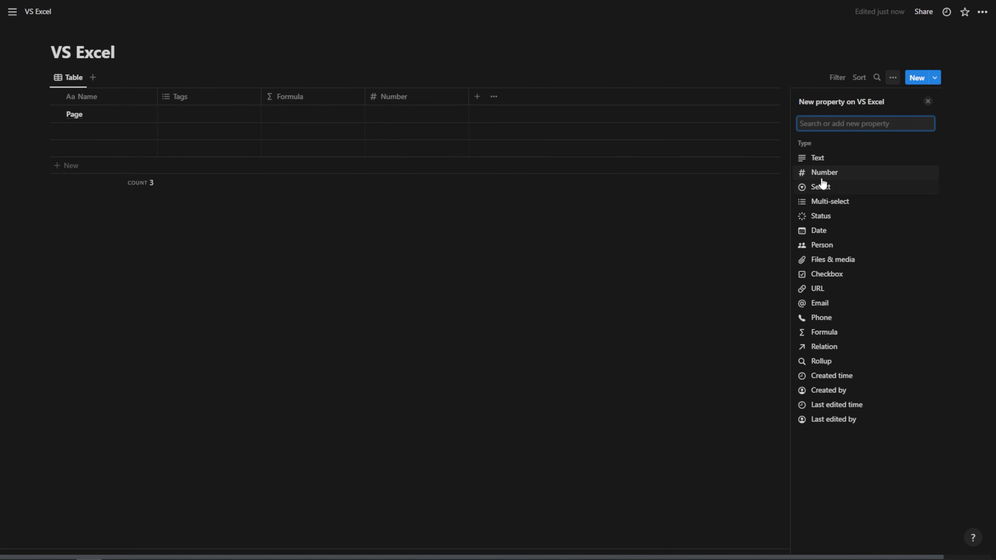
left_click(824, 172)
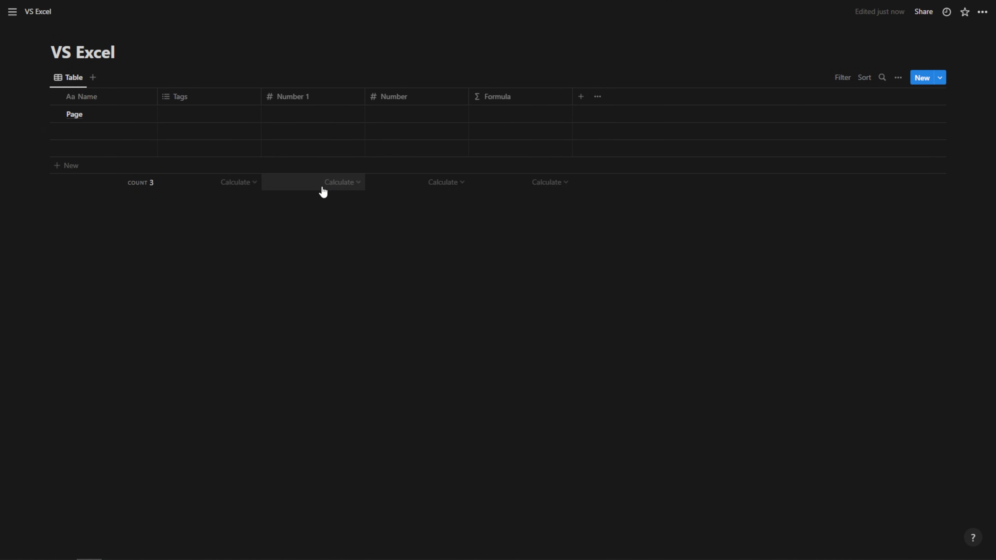
left_click(311, 114)
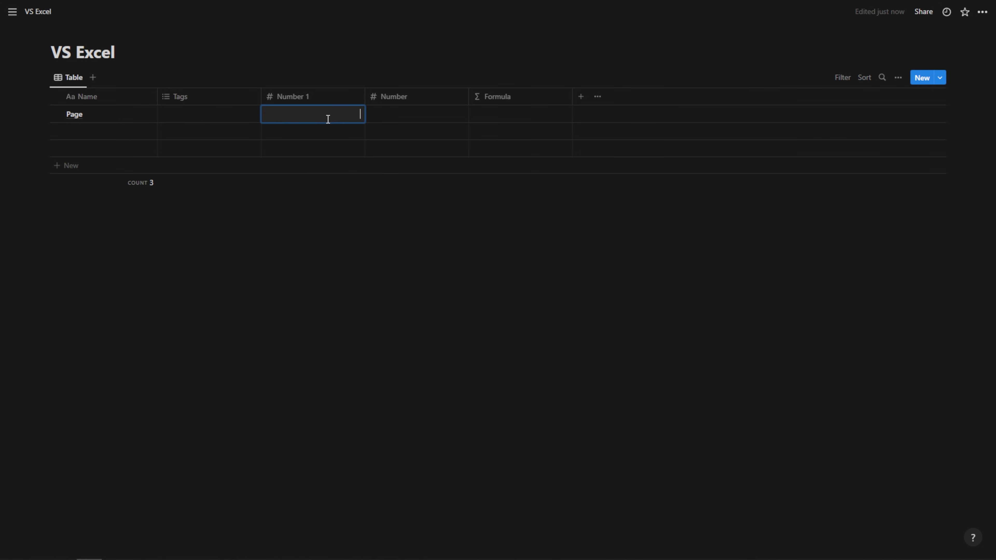
type("4")
left_click(312, 148)
type("7")
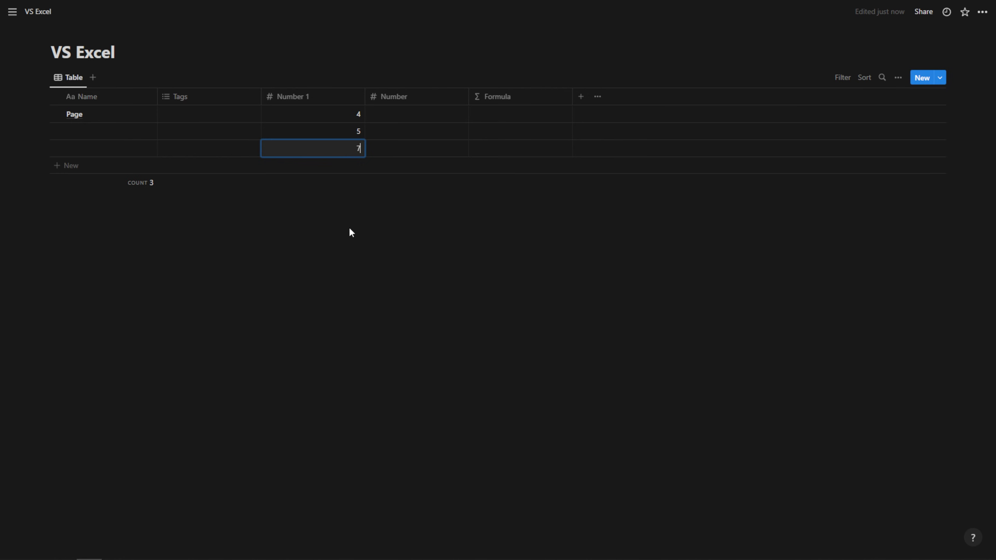
- Show the average (5.33333) beneath the Number 1 column
left_click(342, 182)
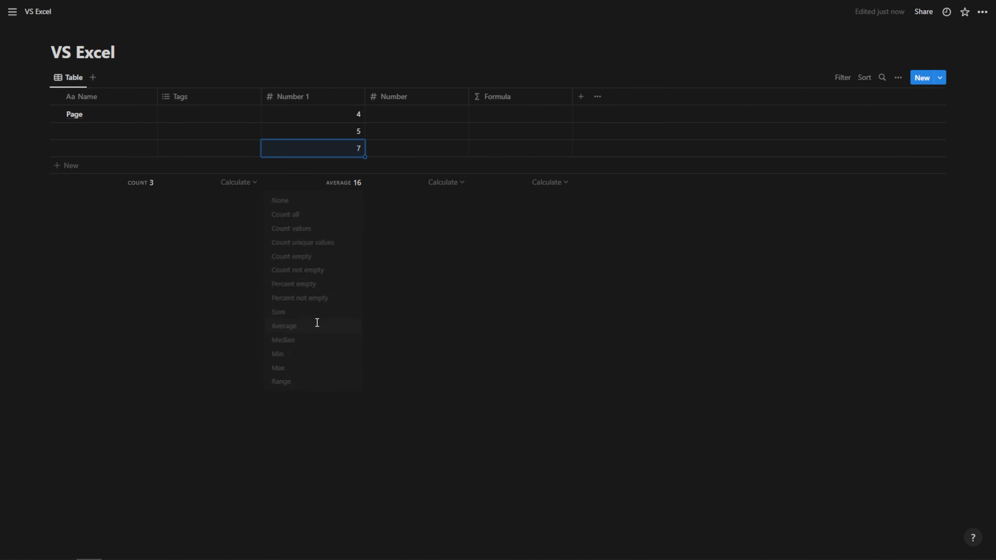
left_click(284, 326)
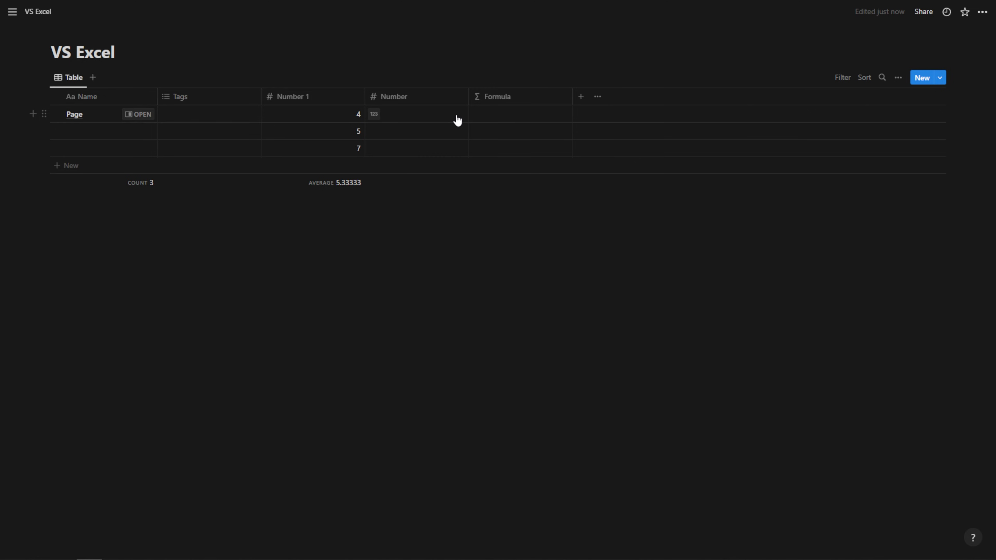
- Enter 5, 23, 3 in Number and set Formula to prop("Number")+prop("Number 1"), giving 9, 28, 10
left_click(416, 113)
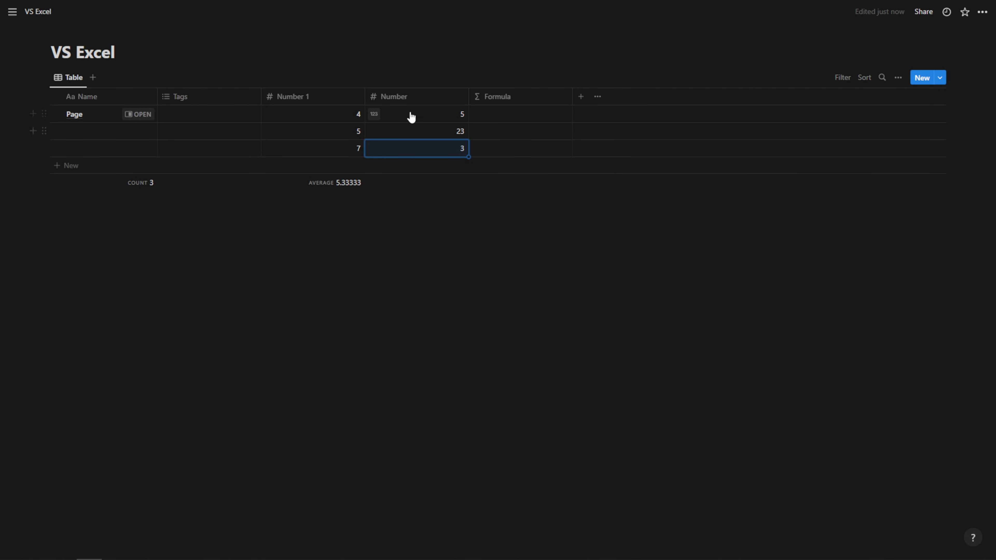
mouse_move(501, 118)
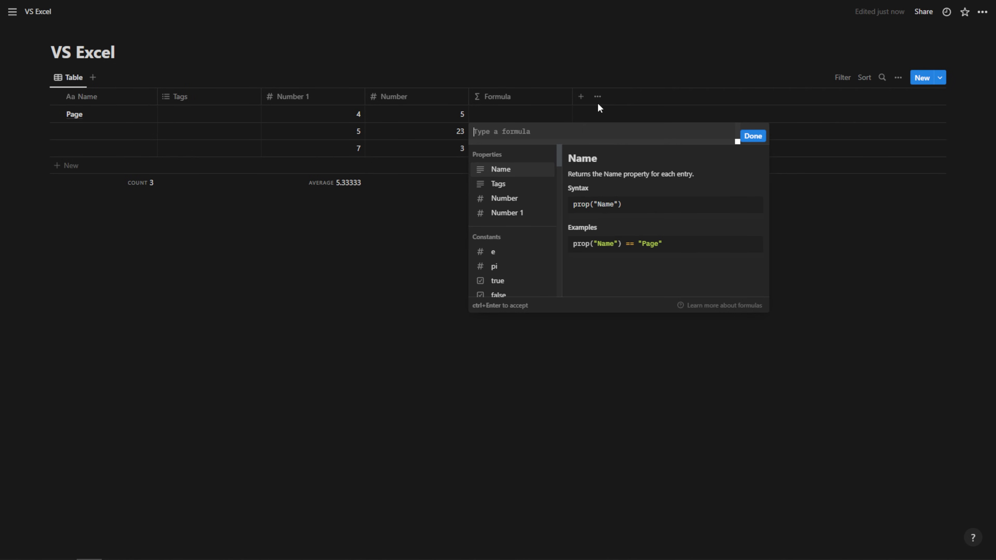
left_click(503, 197)
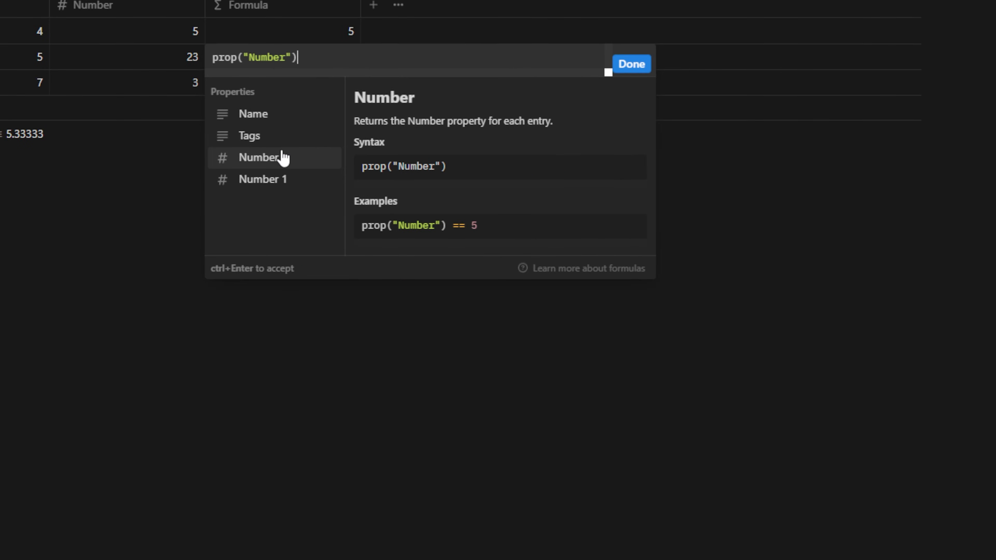
type("+")
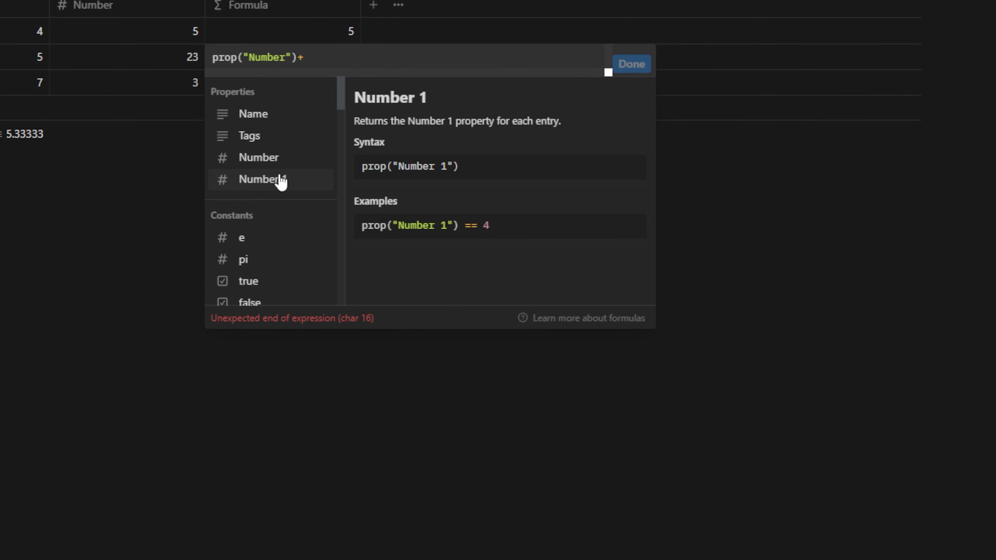
left_click(262, 178)
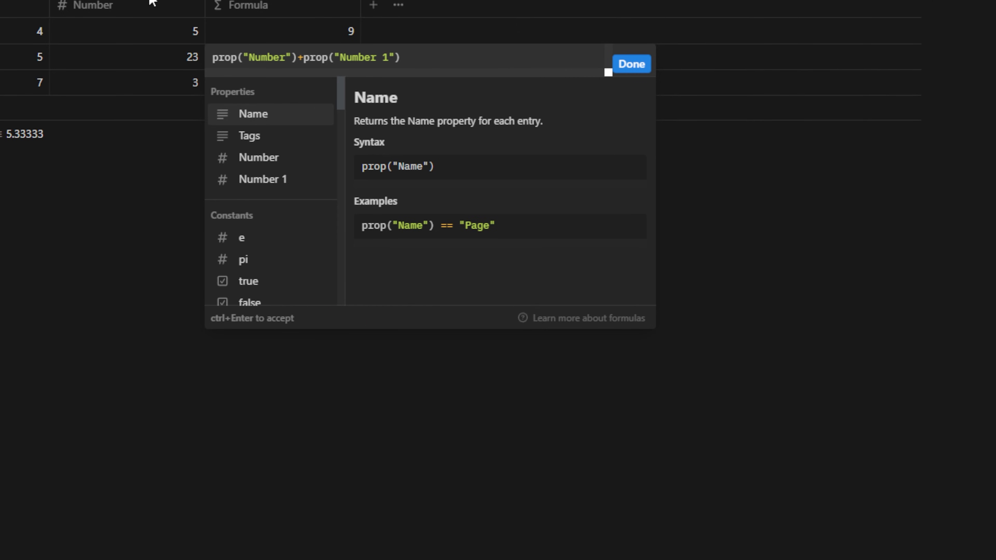
left_click(629, 64)
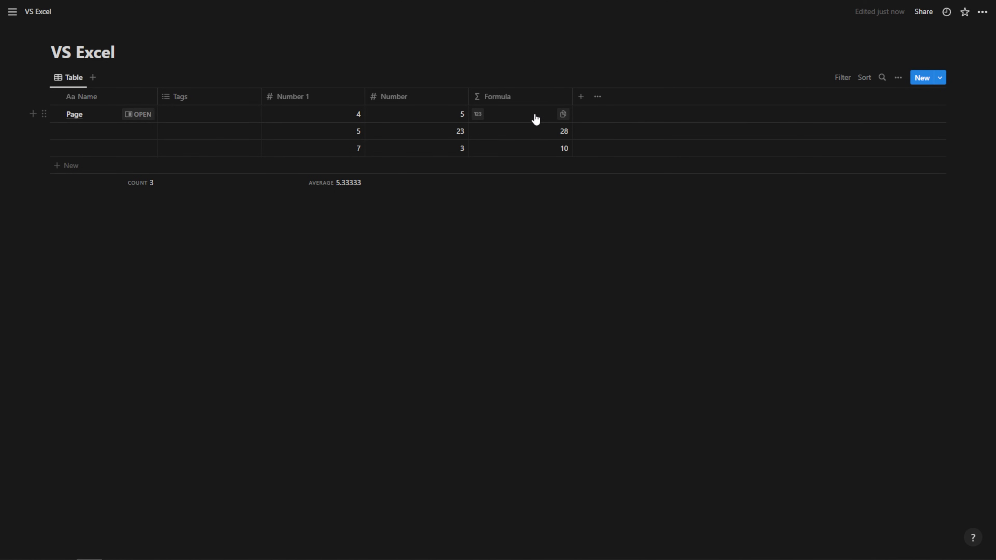
mouse_move(543, 116)
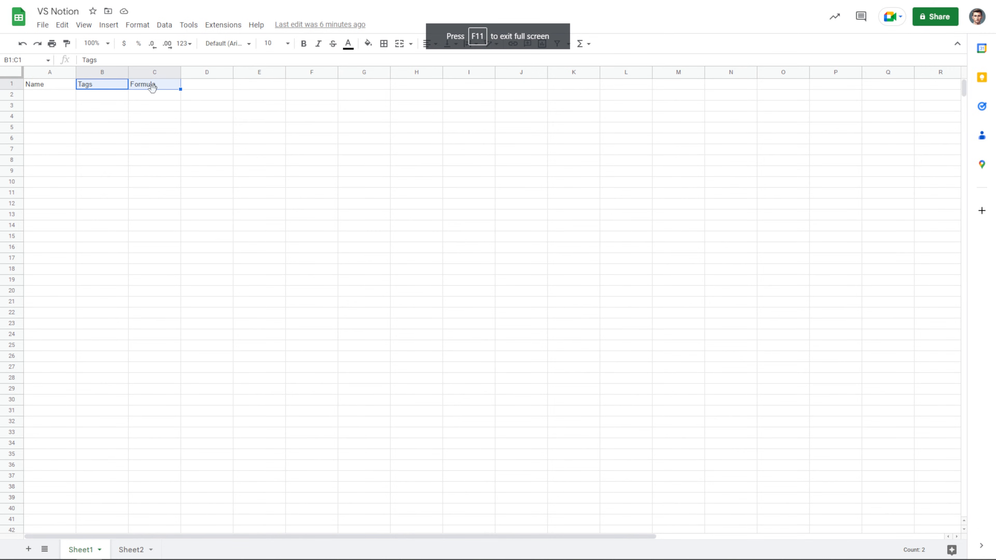
- Rename both headers to 'number' and enter 10 under them in B2 and C2
type("number")
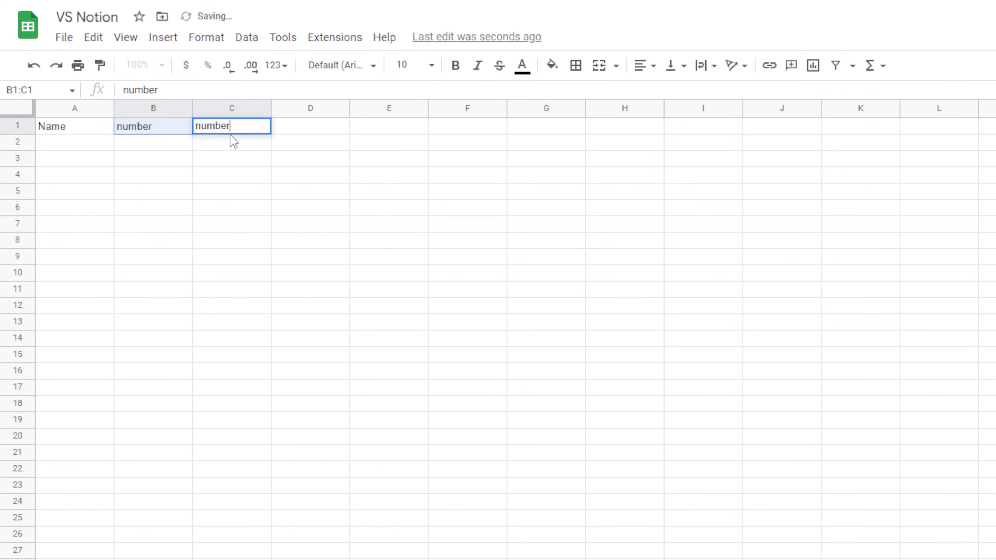
left_click(152, 125)
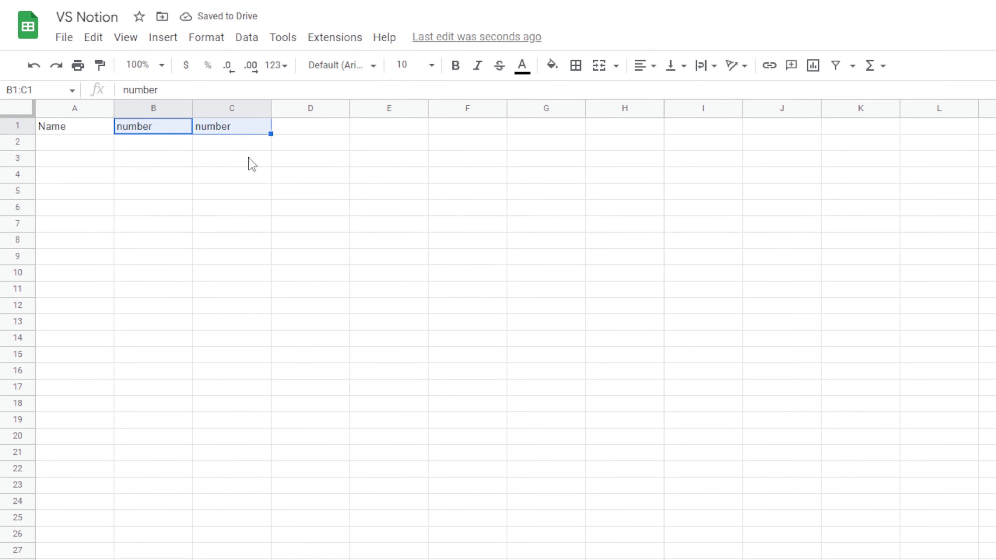
left_click(231, 126)
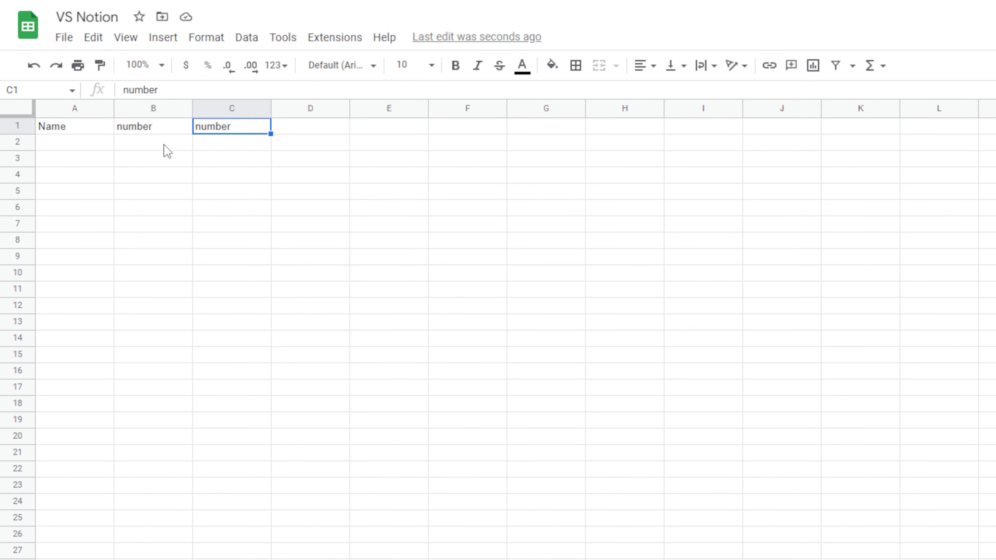
type("10")
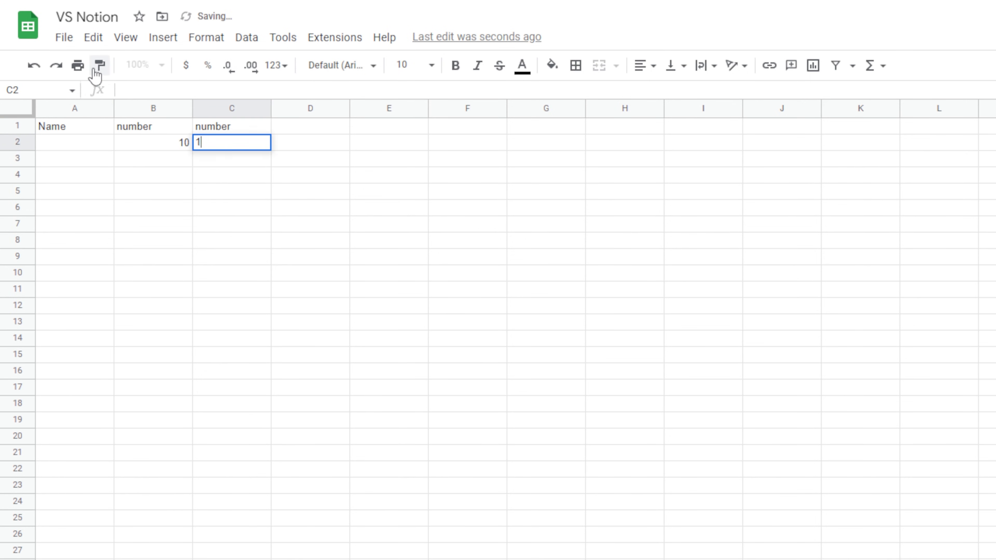
- Label H13 'formula', build =B2+C2+Sheet2!D6 with 40 in Sheet2's D6, totaling 60
left_click(623, 322)
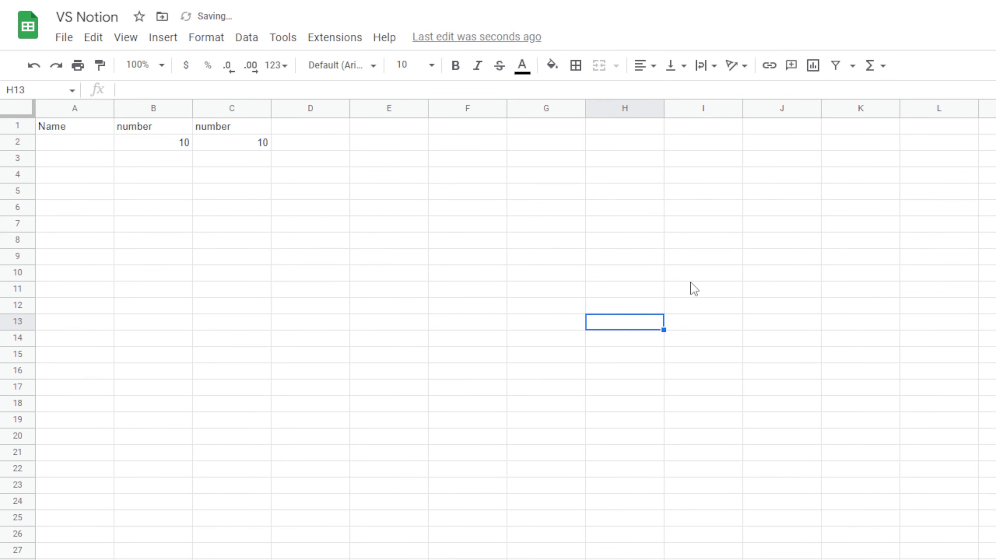
type("formula")
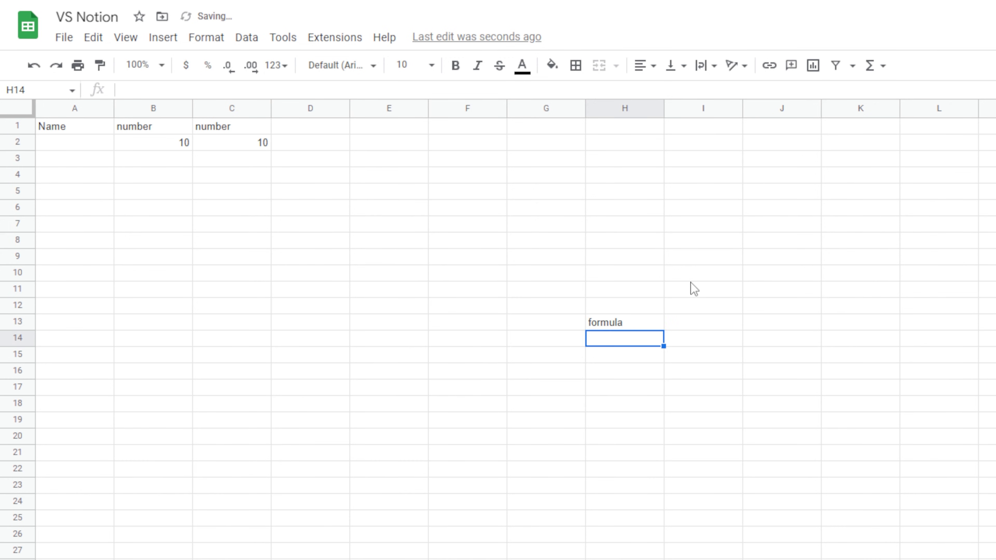
type("=B2")
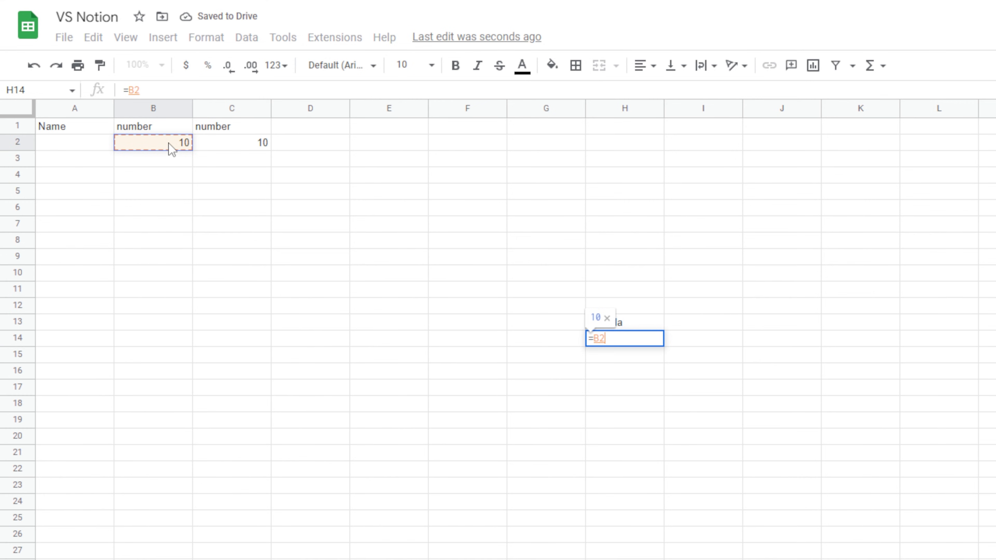
left_click(231, 141)
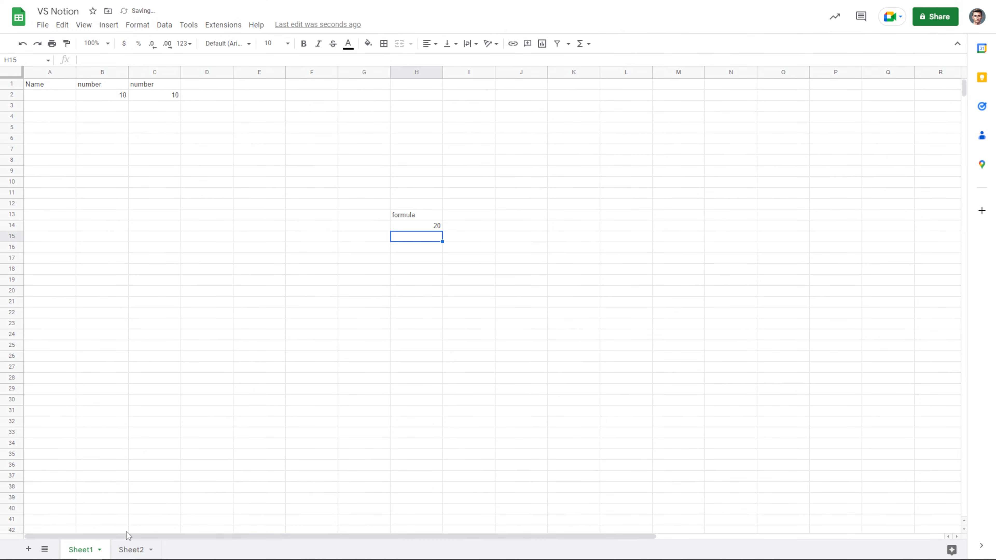
left_click(132, 549)
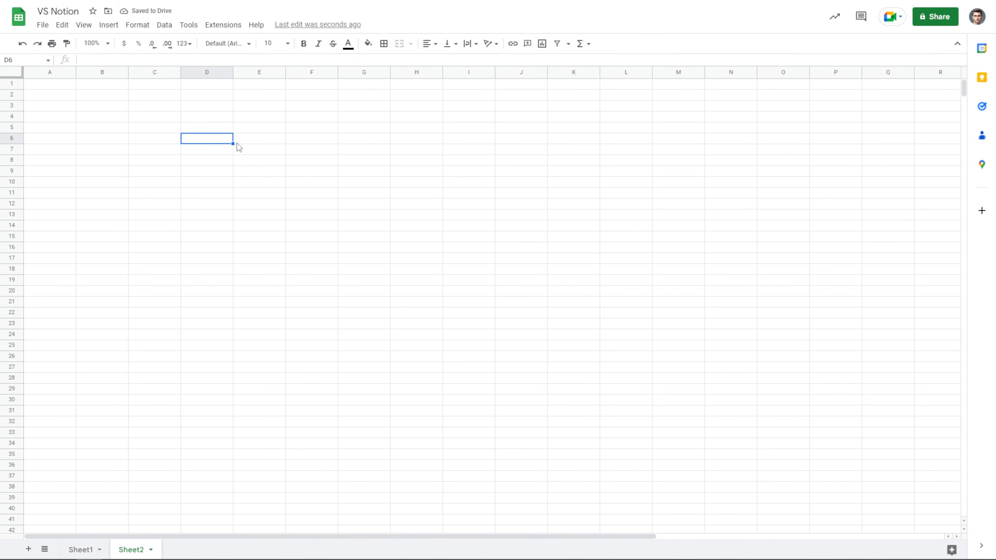
type("40")
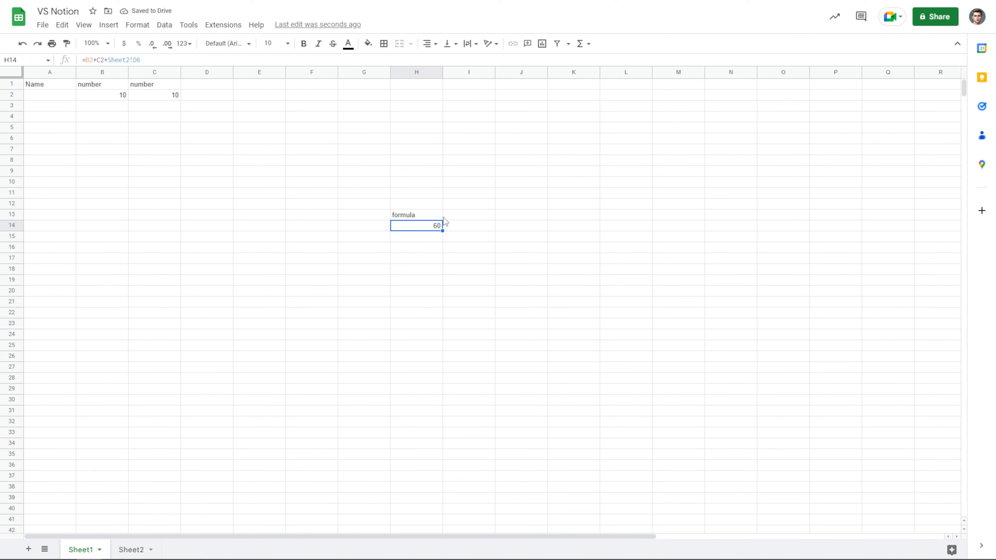
mouse_move(417, 207)
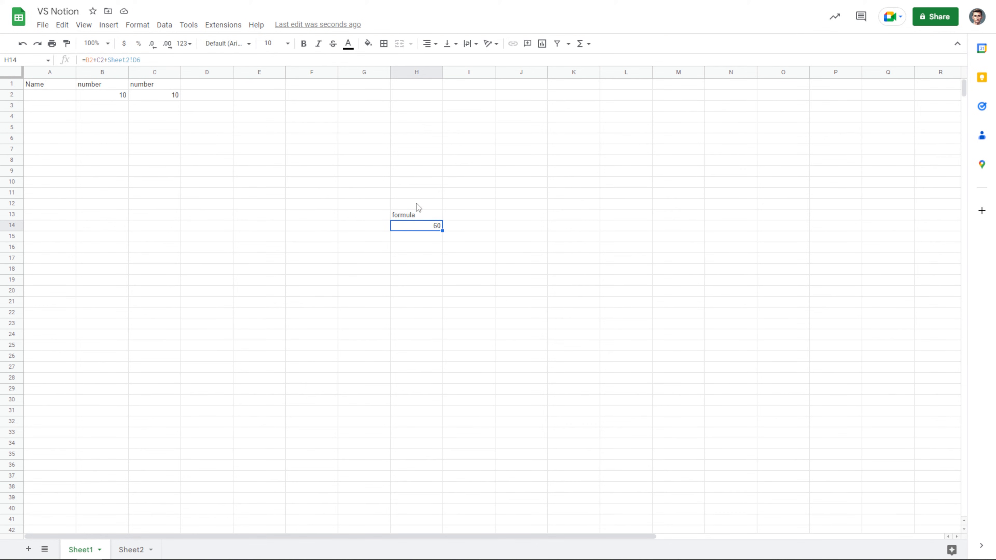